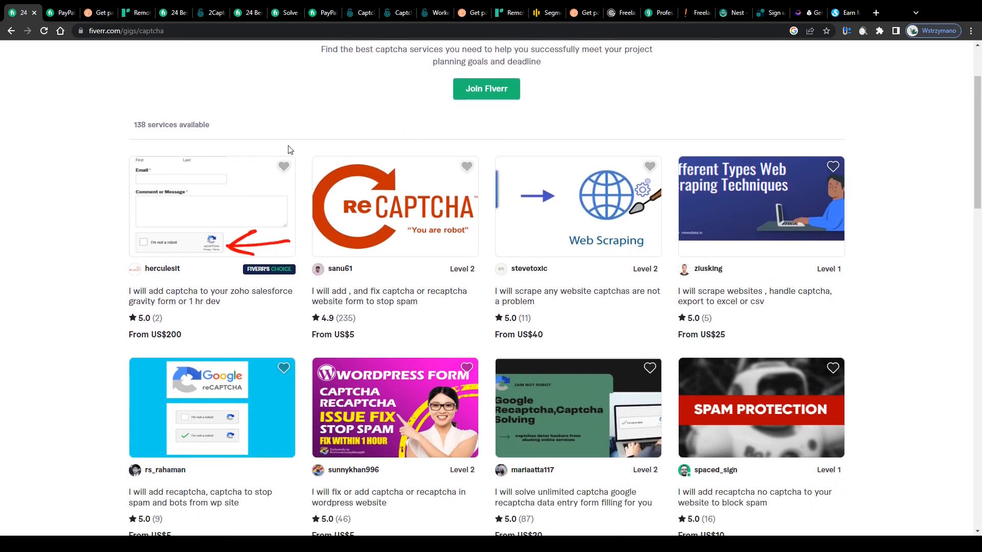
Review the PayPal payout help and Toloka tasks tabs, then return to the Fiverr captcha listings.
scroll(down, 3)
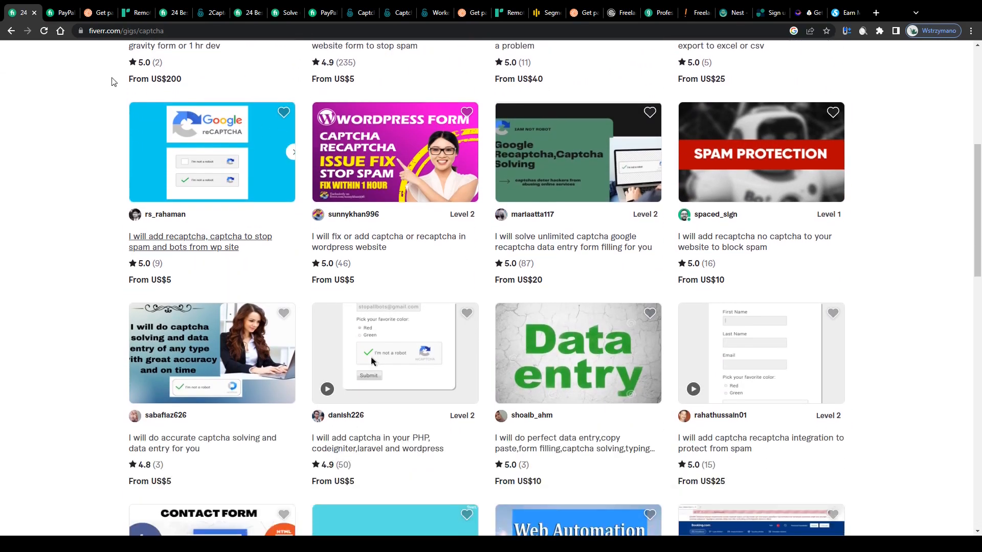
click(59, 12)
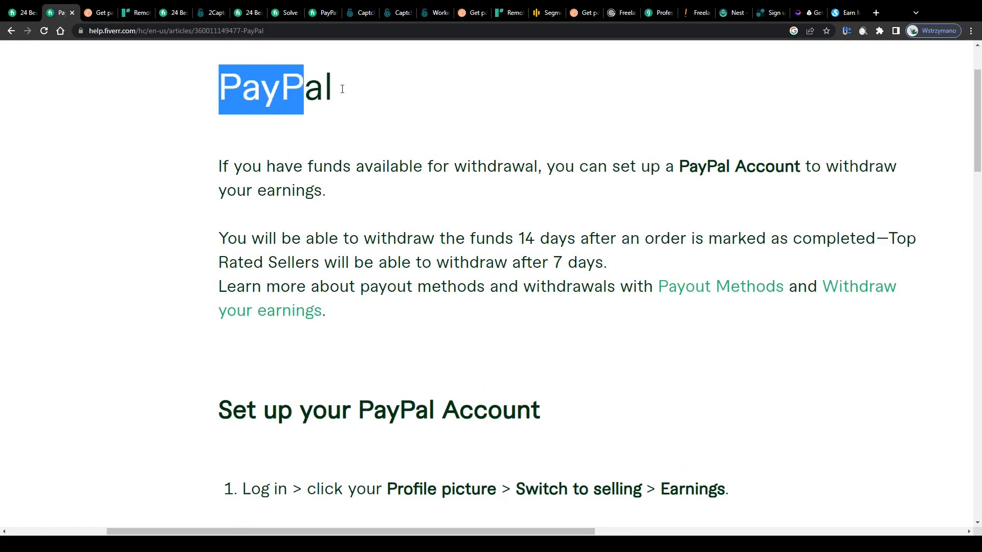
click(97, 12)
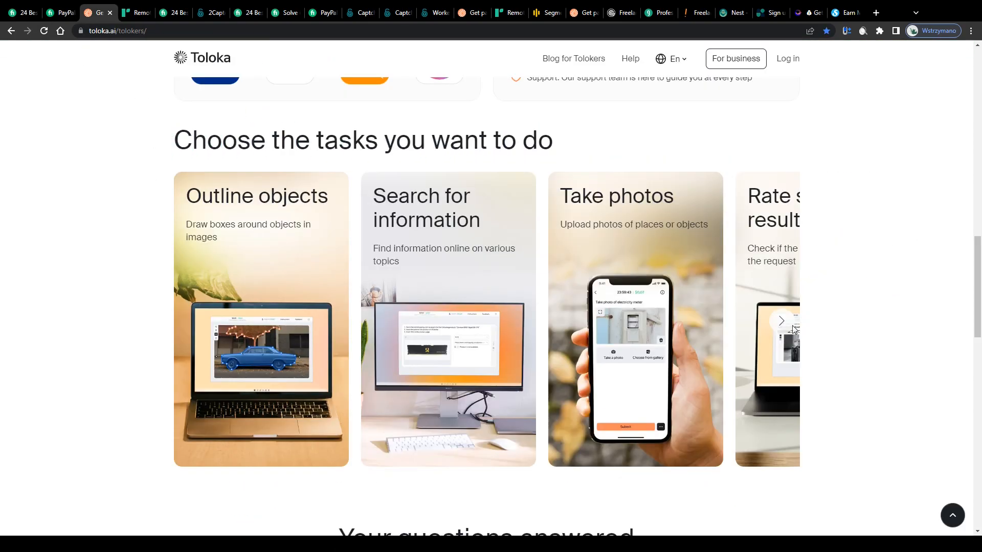
click(780, 321)
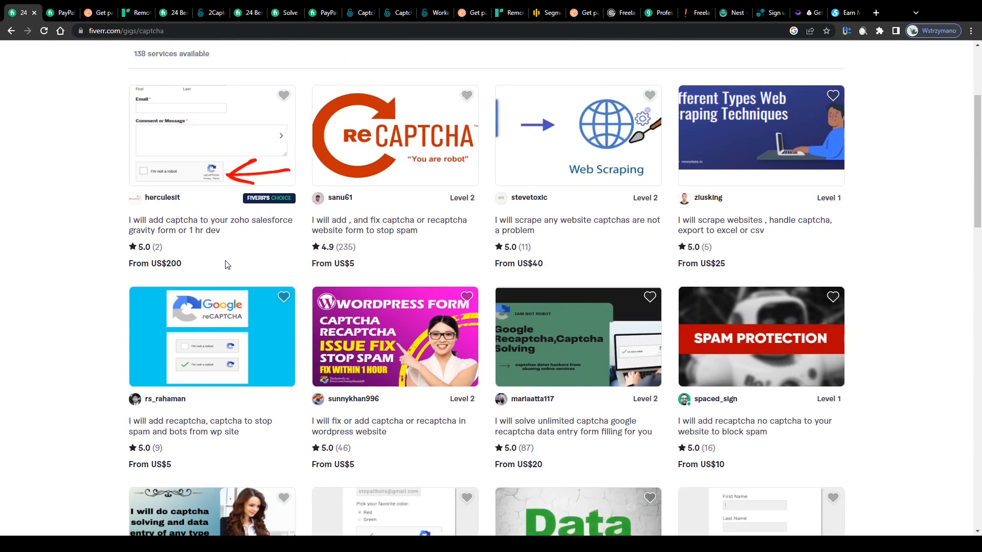
Check the Remotasks payment page and bring the 138-gig Fiverr captcha listing back to its top.
click(135, 12)
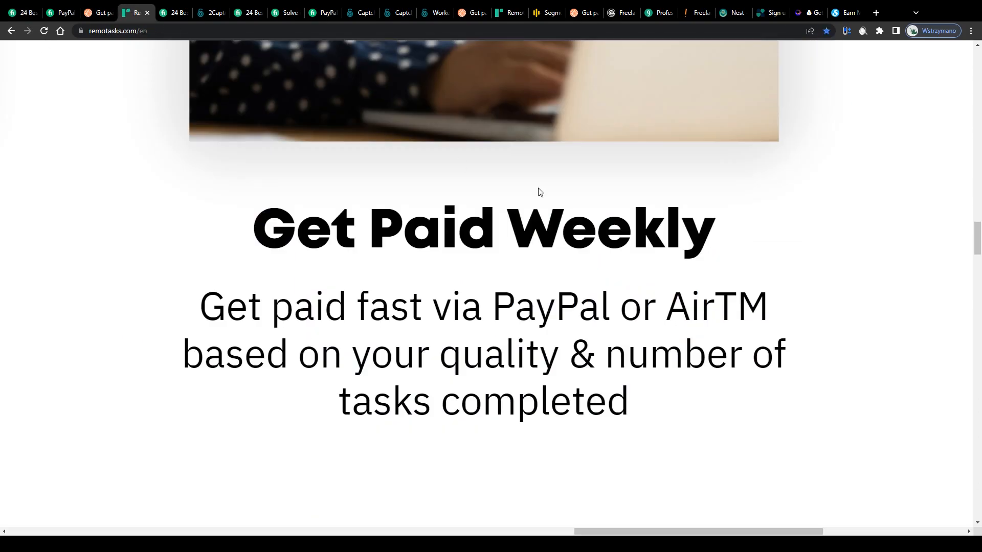
drag(199, 306, 577, 307)
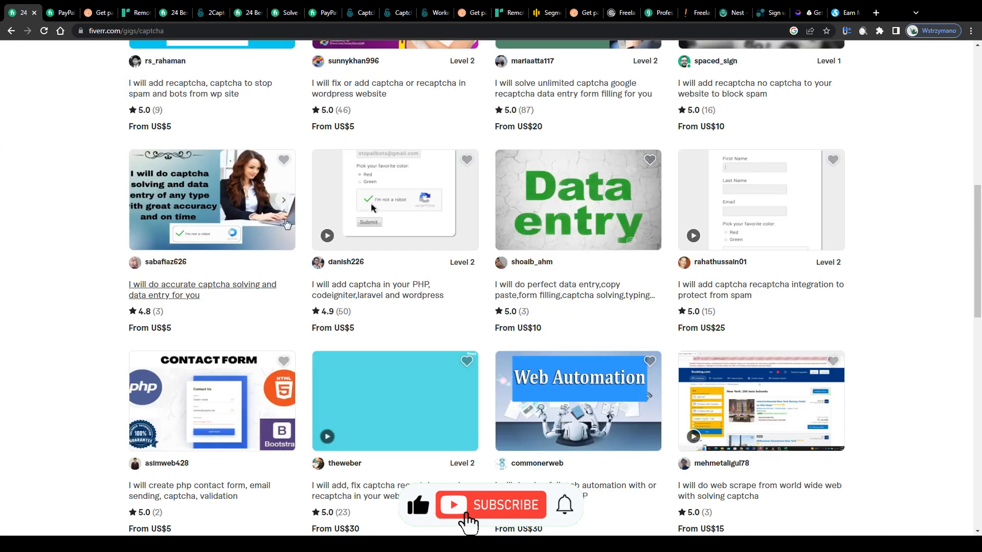
scroll(down, 3)
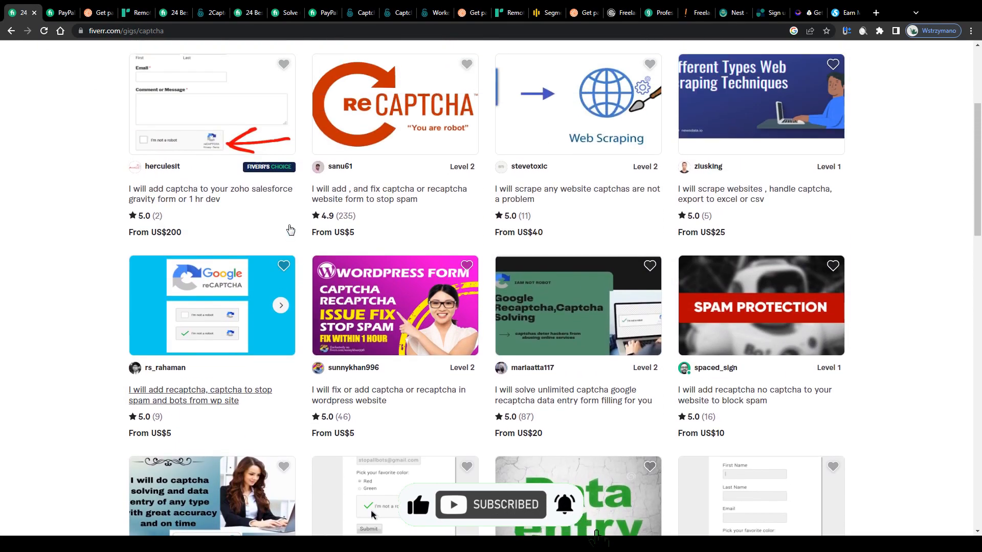
scroll(up, 3)
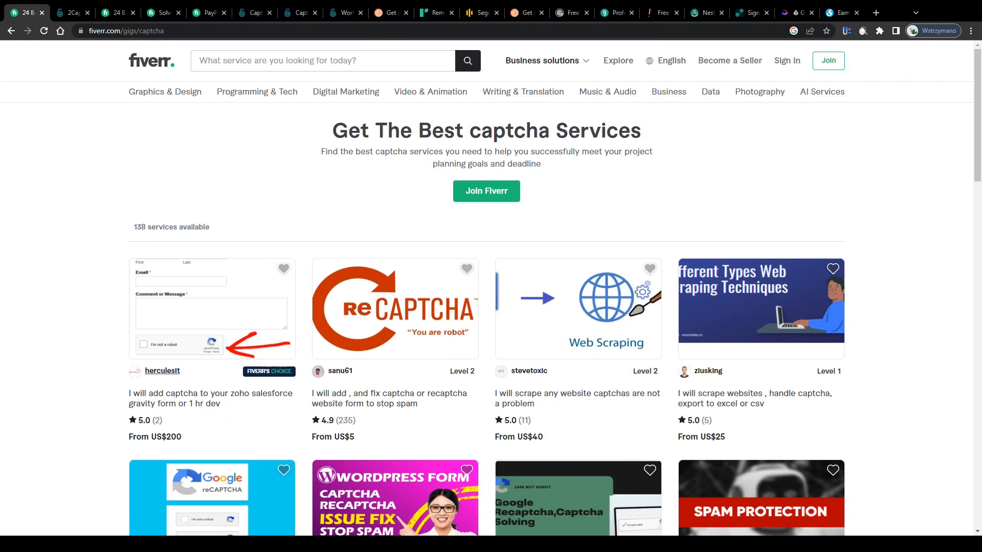
mouse_move(459, 120)
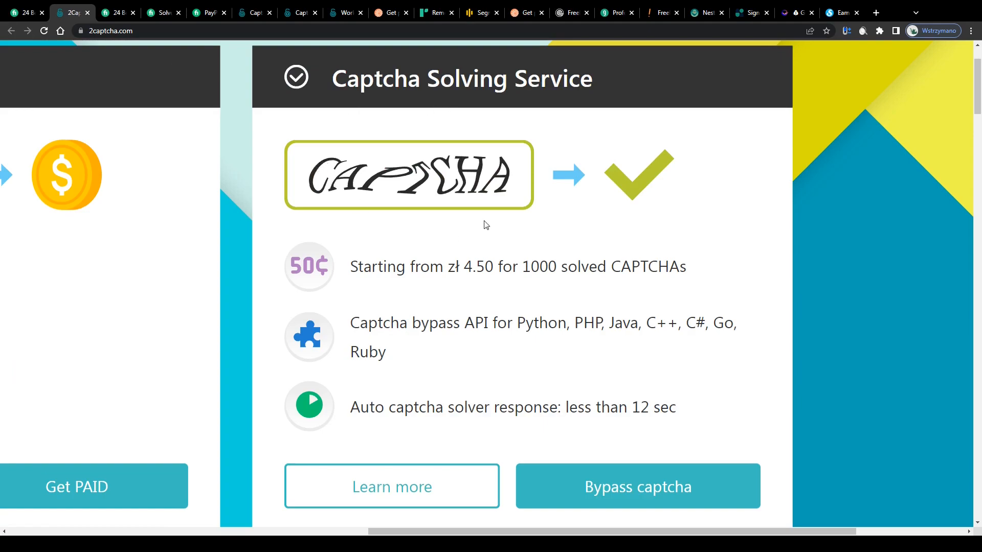
Page through the reCAPTCHA gig's image carousel and skim the 2Captcha homepage.
drag(332, 78, 588, 78)
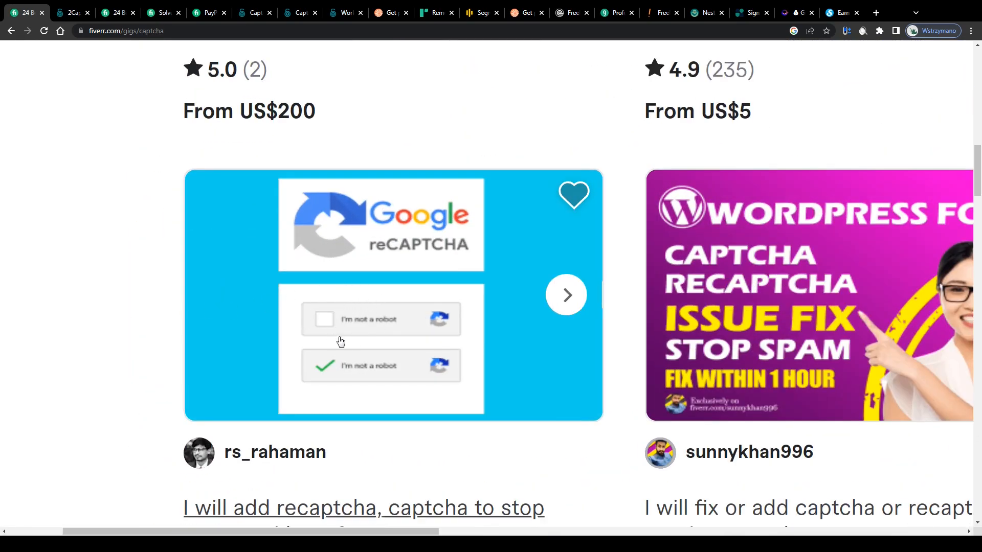
click(565, 295)
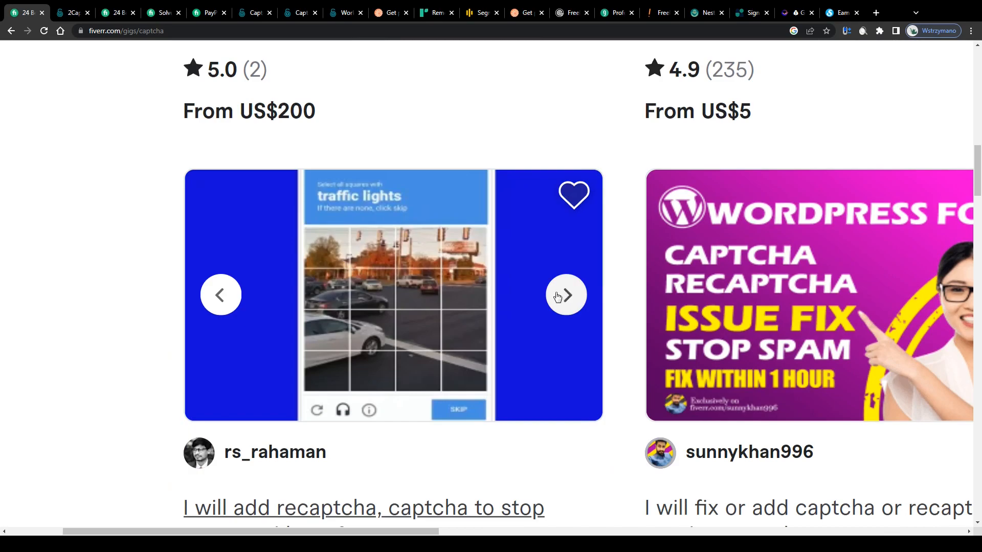
mouse_move(373, 272)
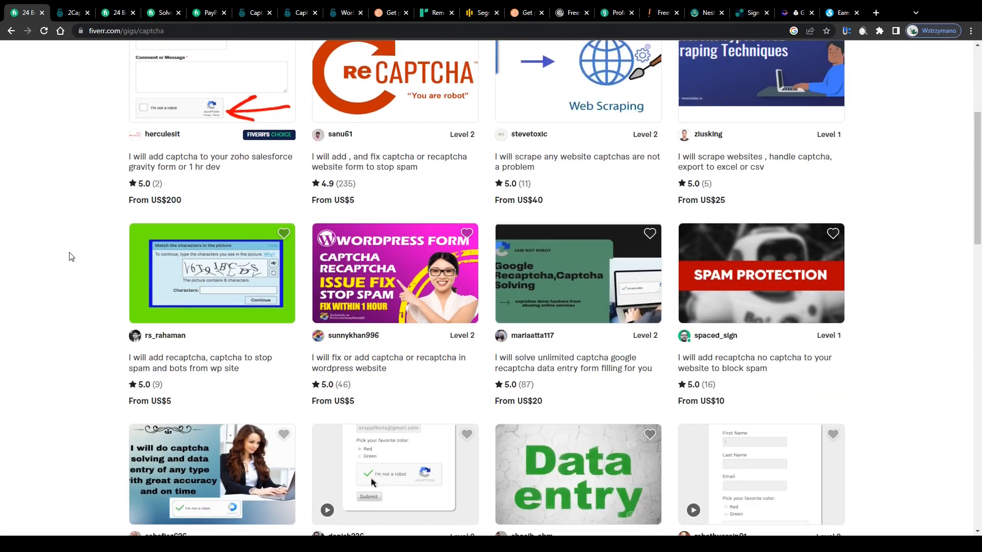
click(69, 12)
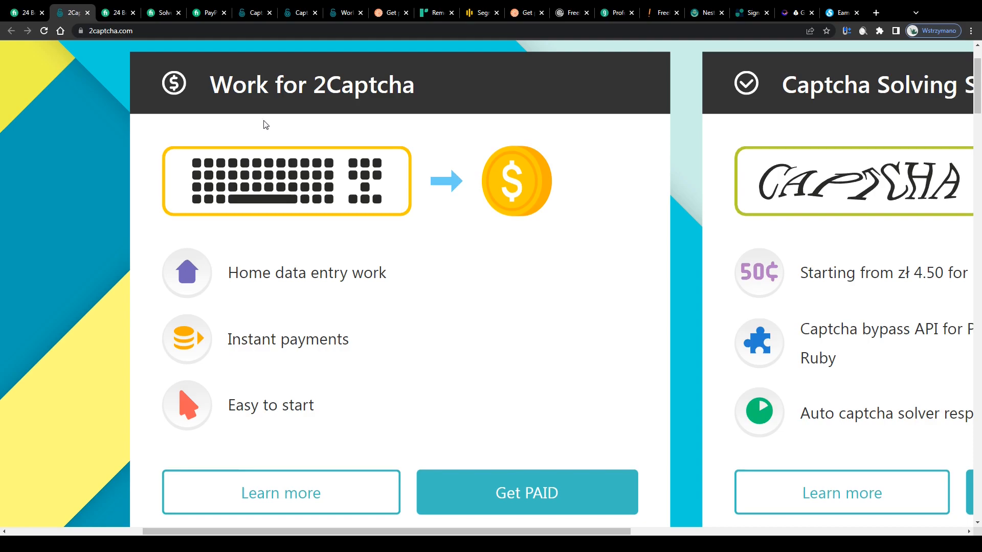
scroll(down, 3)
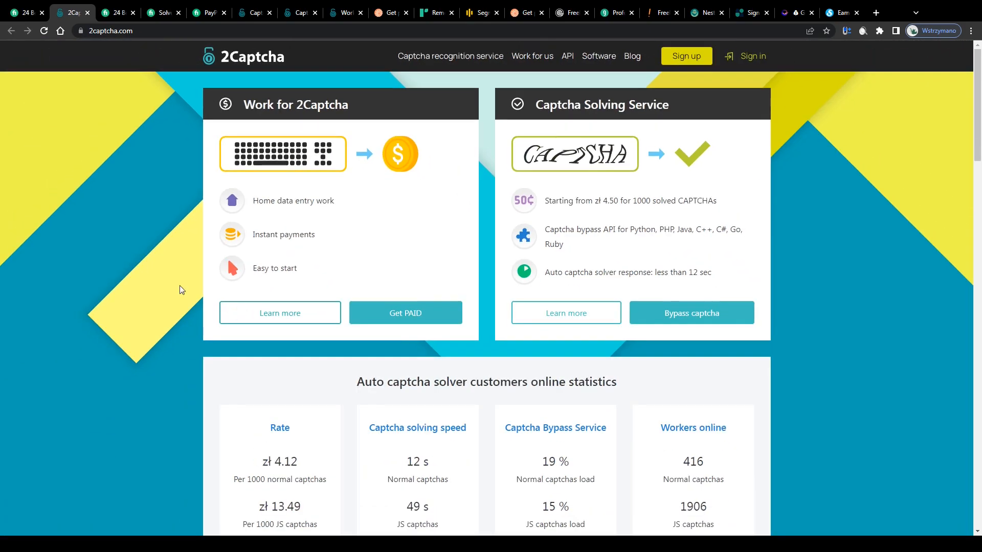
Browse the captcha data-entry gig tab showing its US$20 Basic package for 500 daily captchas.
click(117, 12)
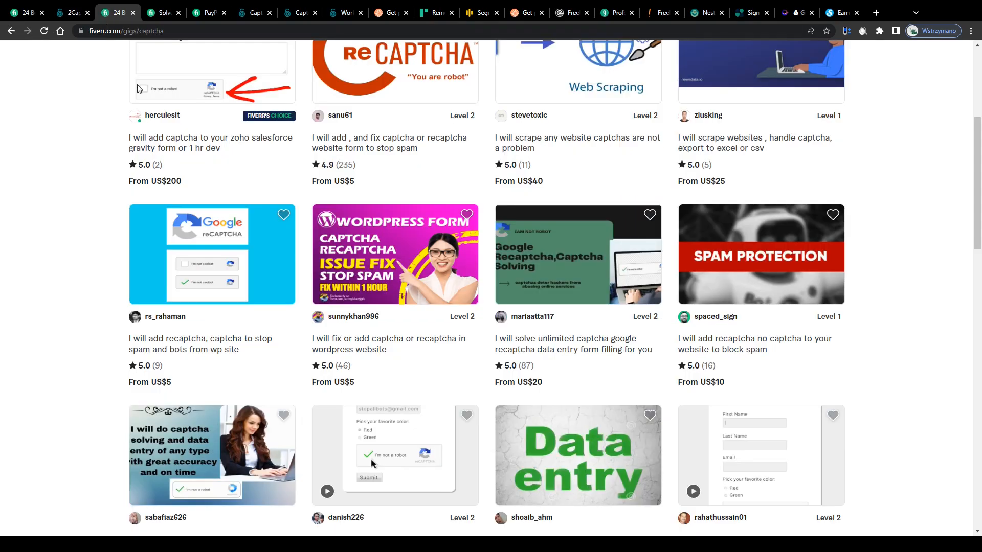
scroll(down, 3)
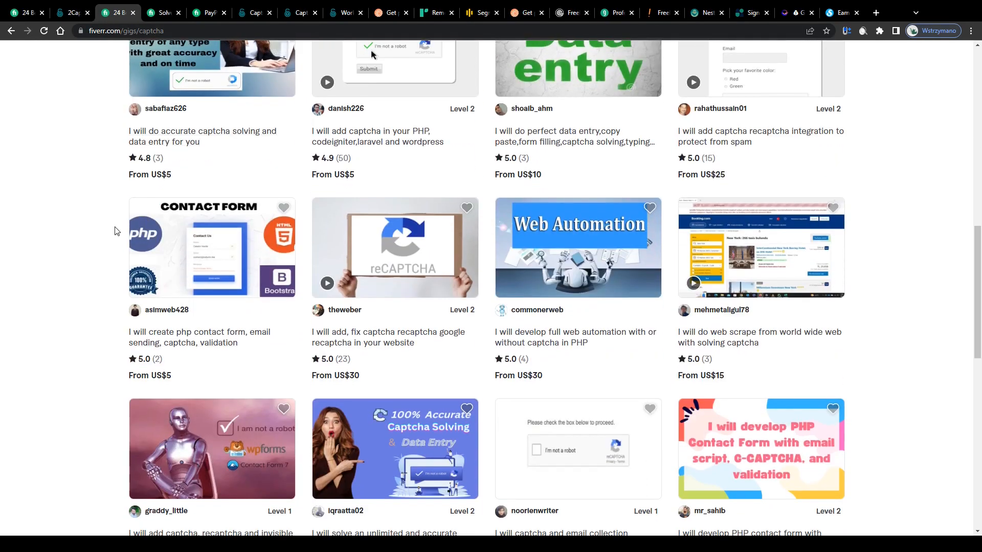
scroll(up, 3)
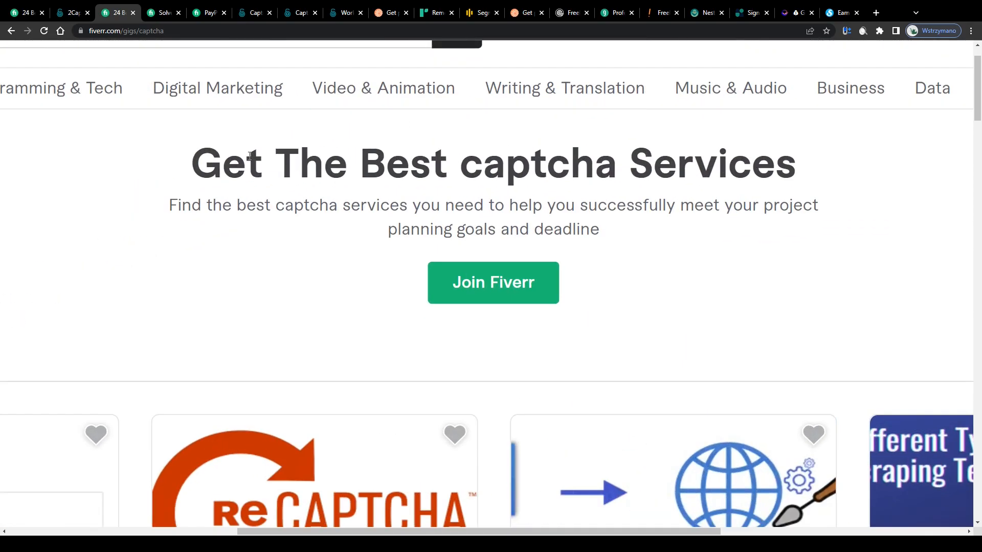
mouse_move(188, 159)
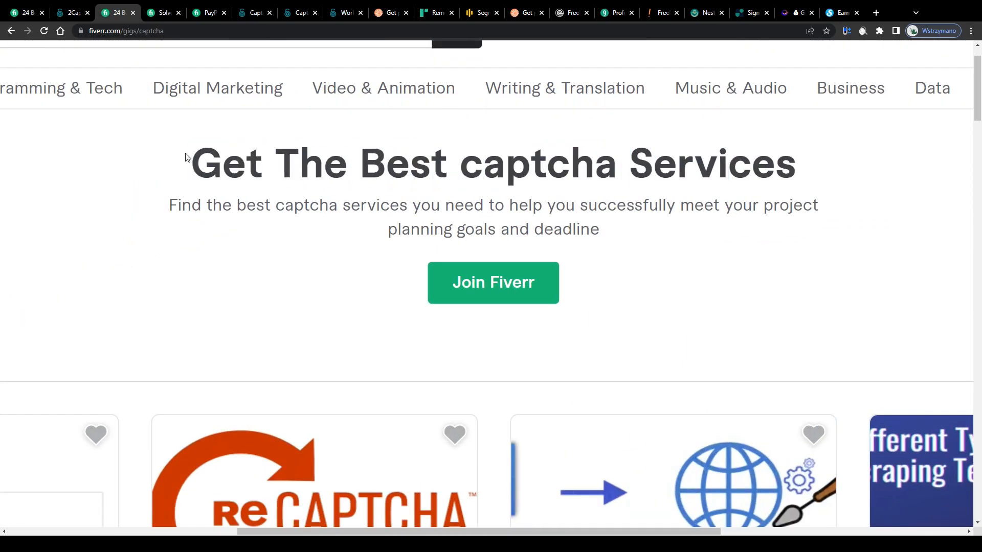
scroll(down, 3)
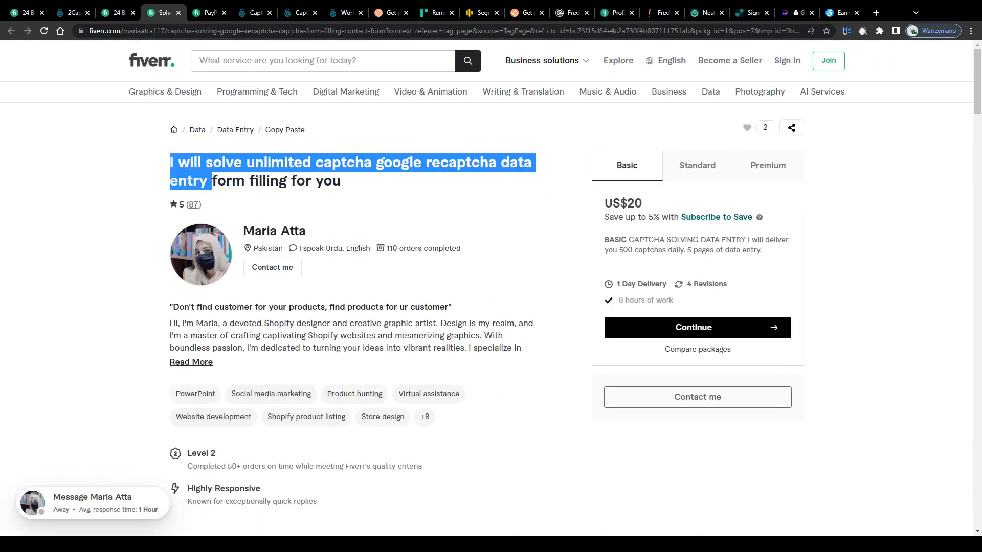
Highlight the 500-captchas-daily package details, clear it, and view the PayPal withdrawal article.
click(169, 154)
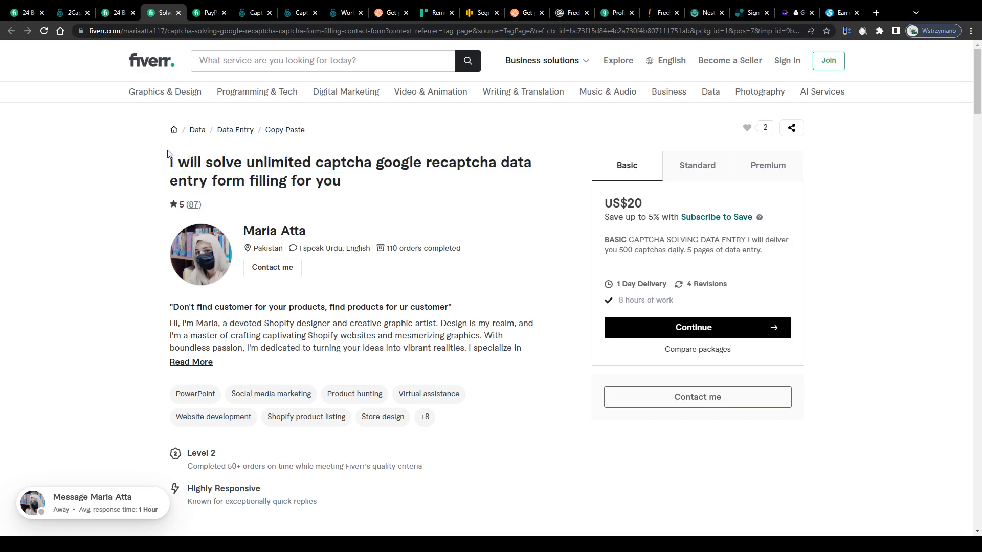
drag(611, 203, 660, 221)
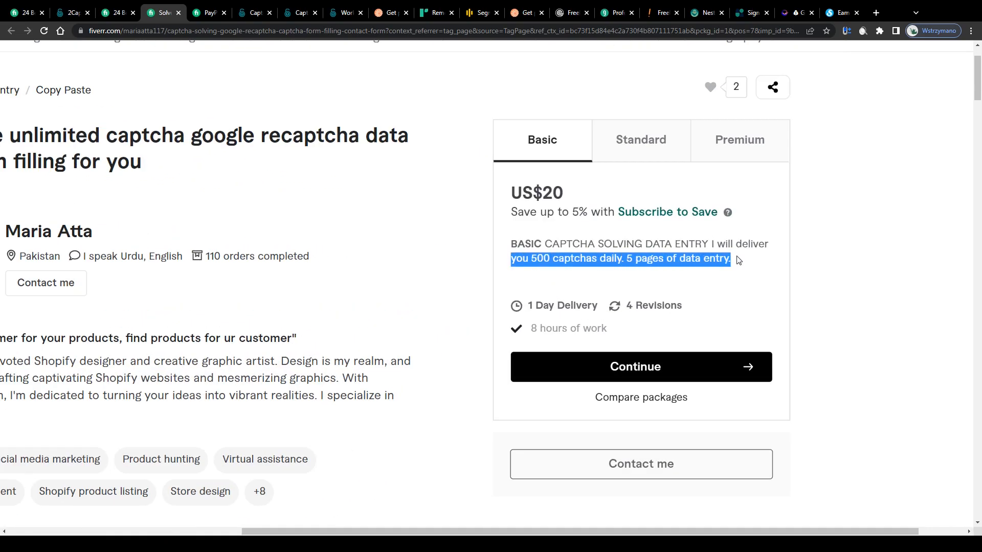
click(507, 262)
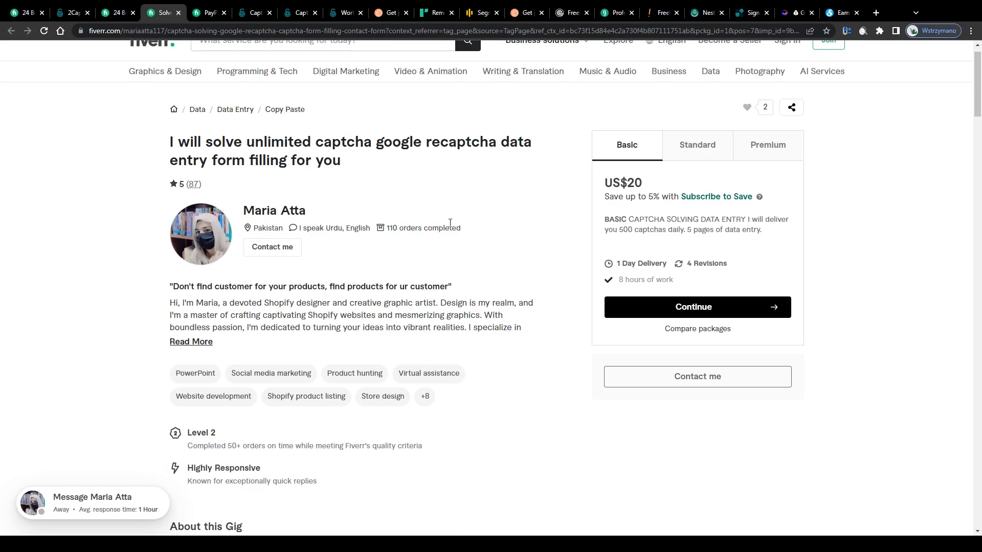
click(209, 13)
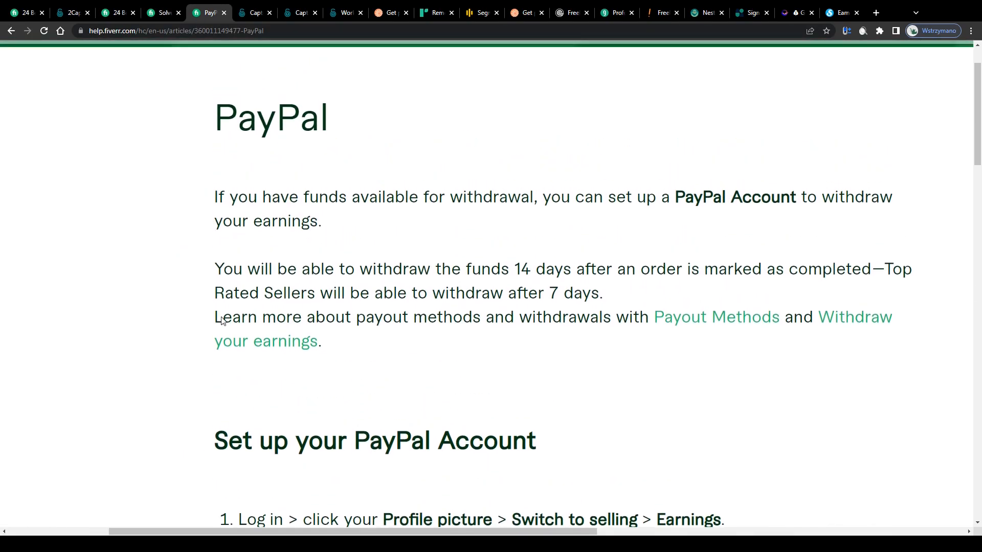
Read the PayPal 14-day withdrawal article, moving on to 2Captcha's captcha typing job page.
double_click(374, 441)
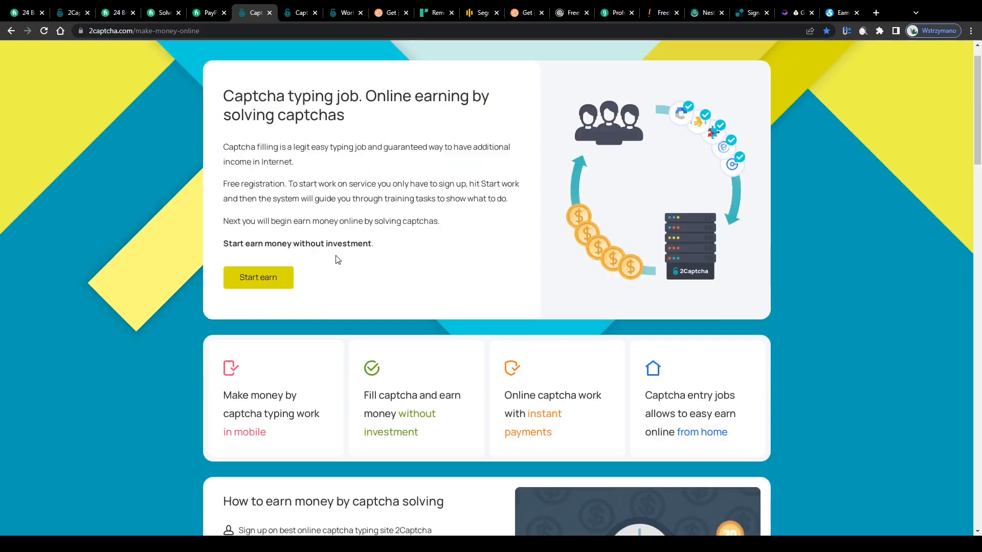
Scroll 2Captcha's earning steps to the $0.50-per-1–2-hours rate, then revisit the Fiverr gig.
scroll(down, 3)
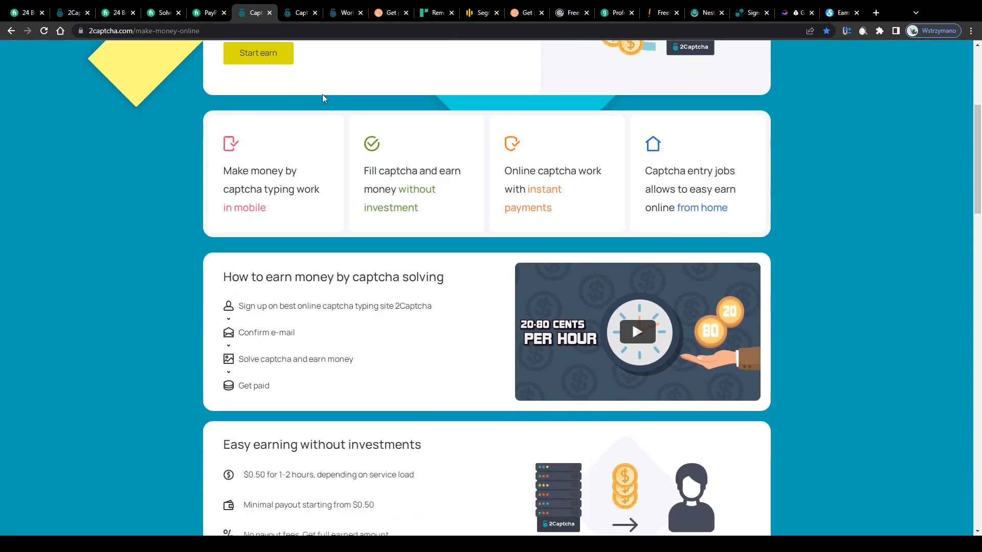
scroll(down, 3)
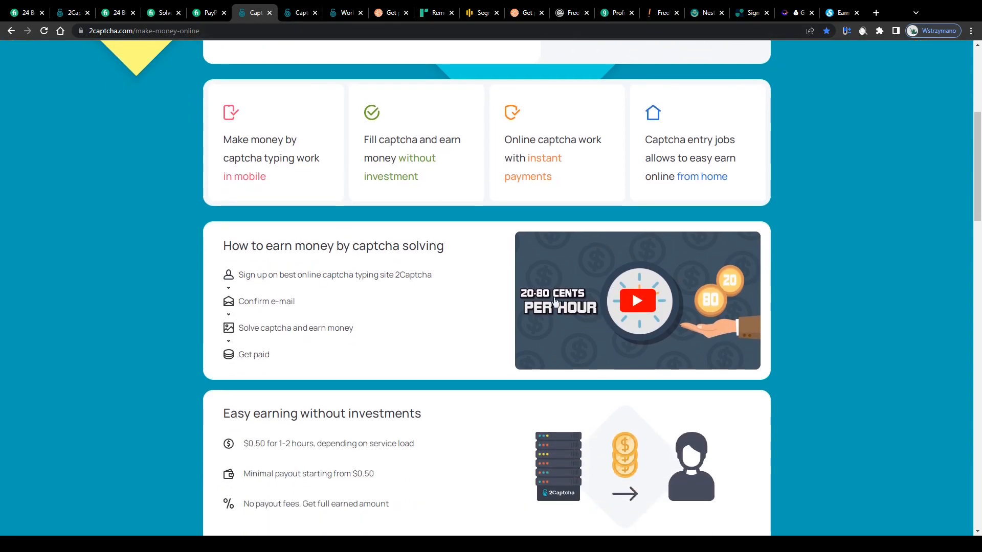
scroll(down, 3)
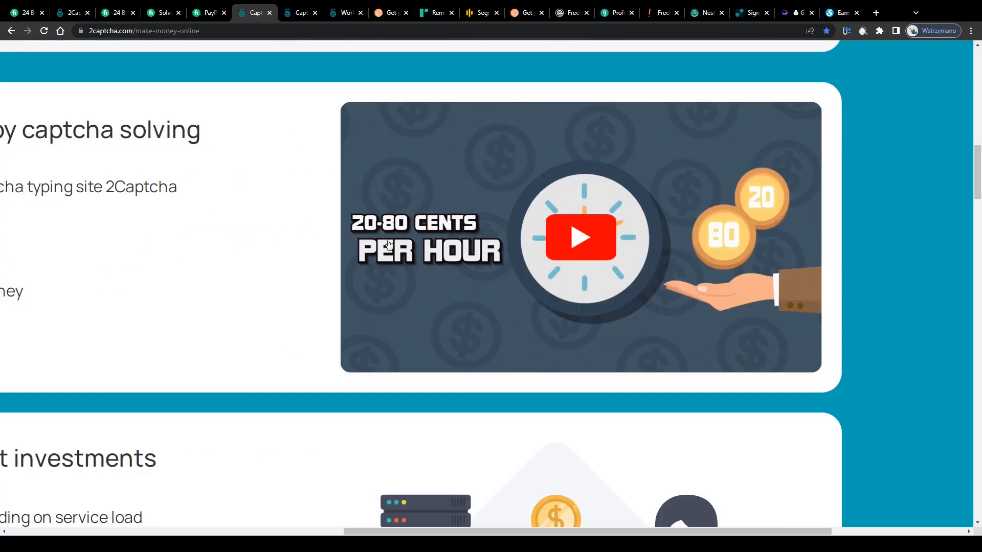
scroll(down, 3)
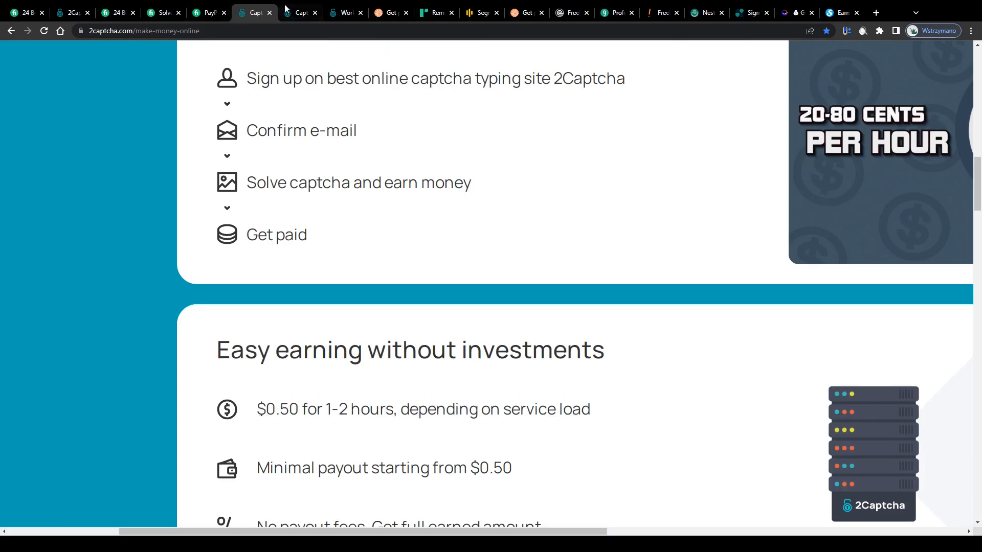
click(345, 12)
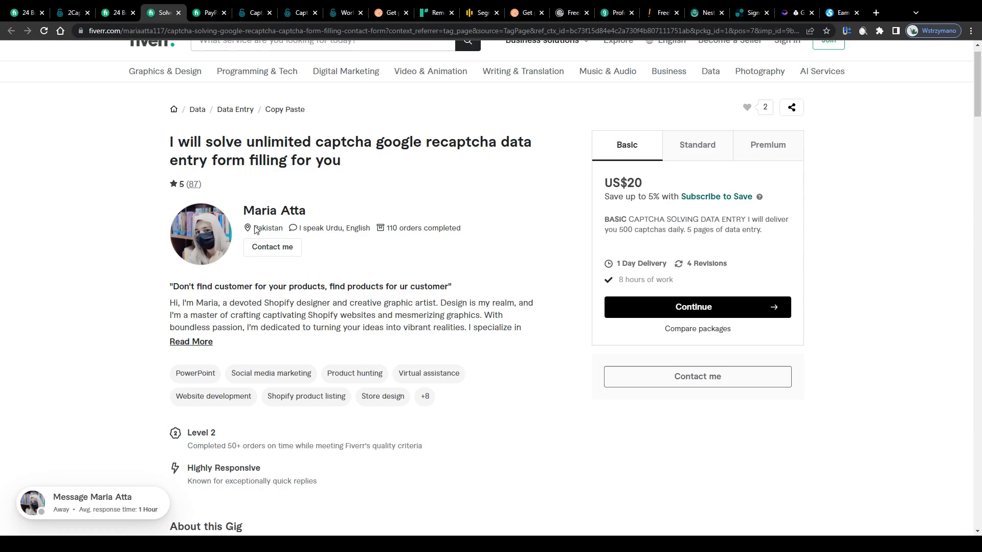
mouse_move(689, 145)
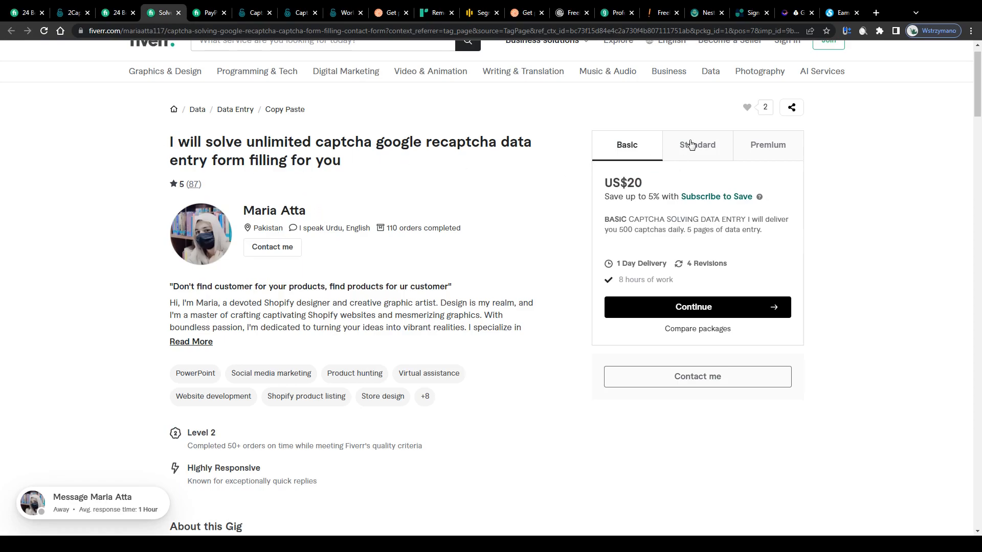
Reveal and highlight the US$60 Premium package for 1,000 captchas, then close the captcha tabs.
click(767, 145)
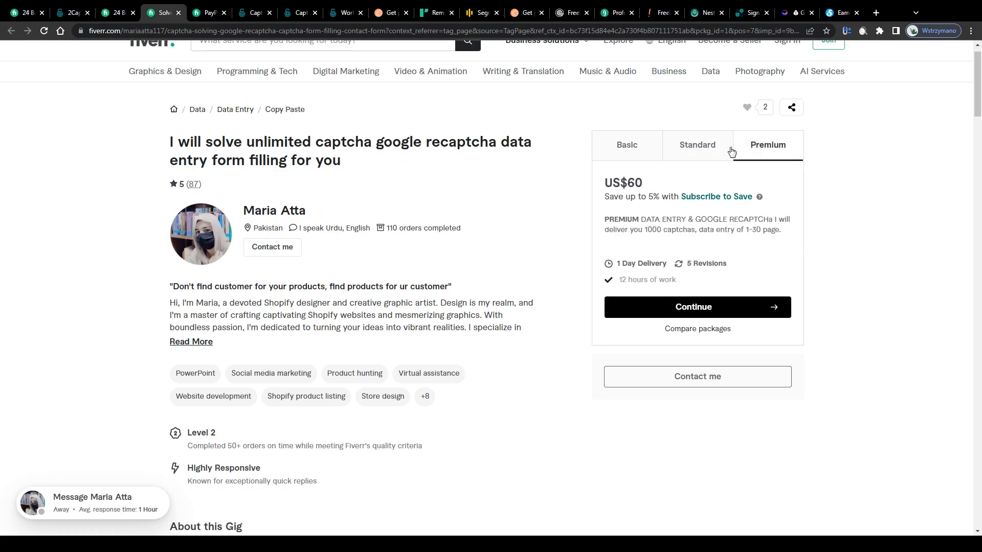
drag(604, 182, 651, 196)
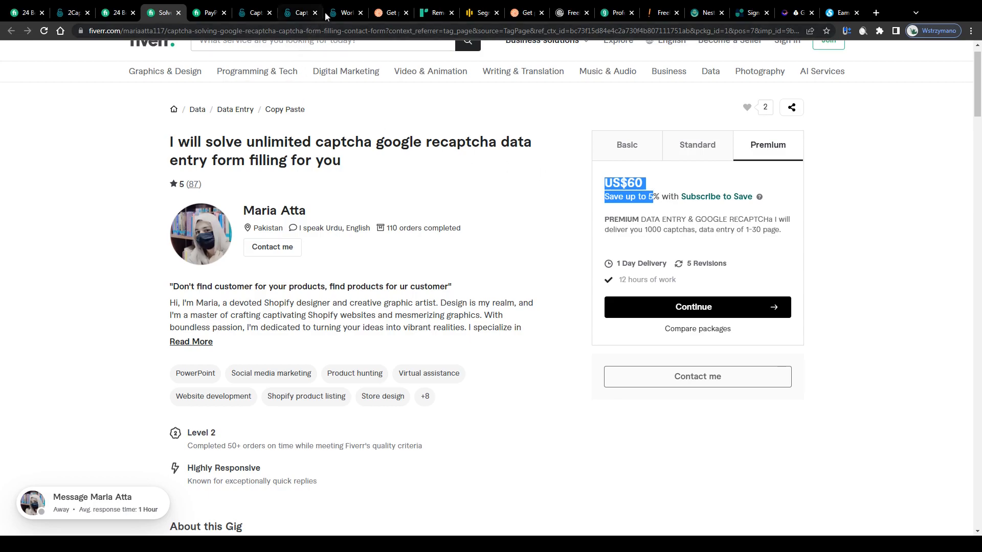
click(345, 12)
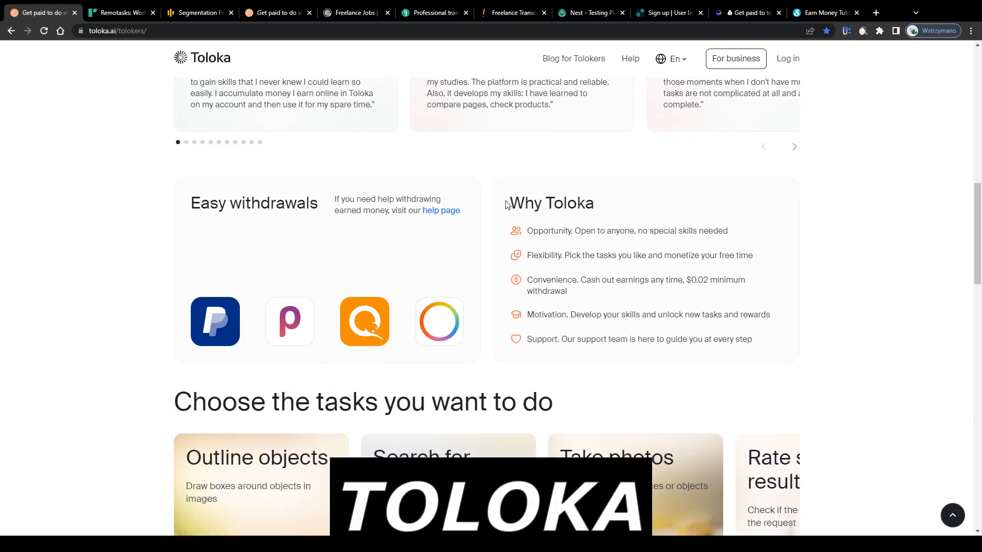
Advance Toloka's task types carousel to Transcribe audio, Categorize content and Compare images.
scroll(down, 3)
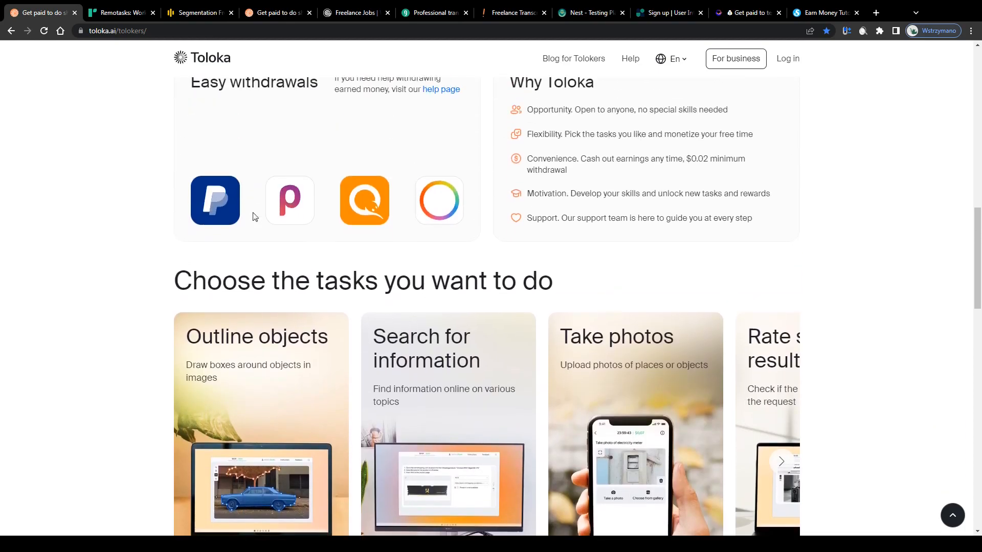
scroll(down, 3)
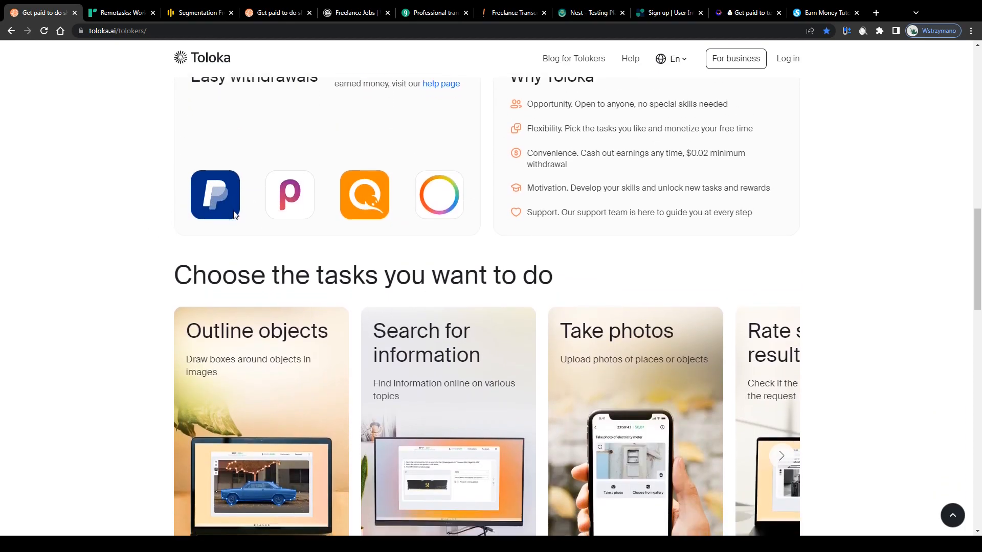
scroll(down, 3)
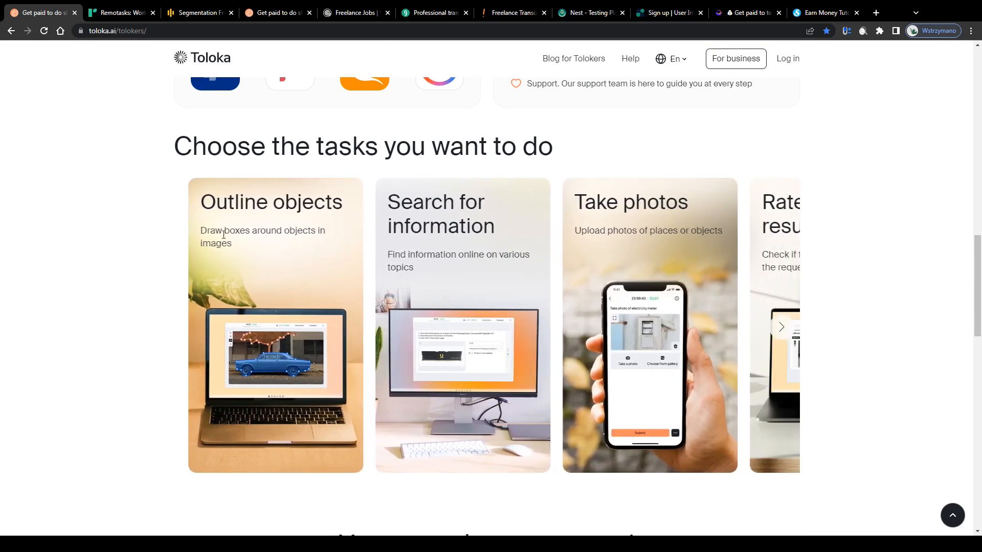
scroll(down, 3)
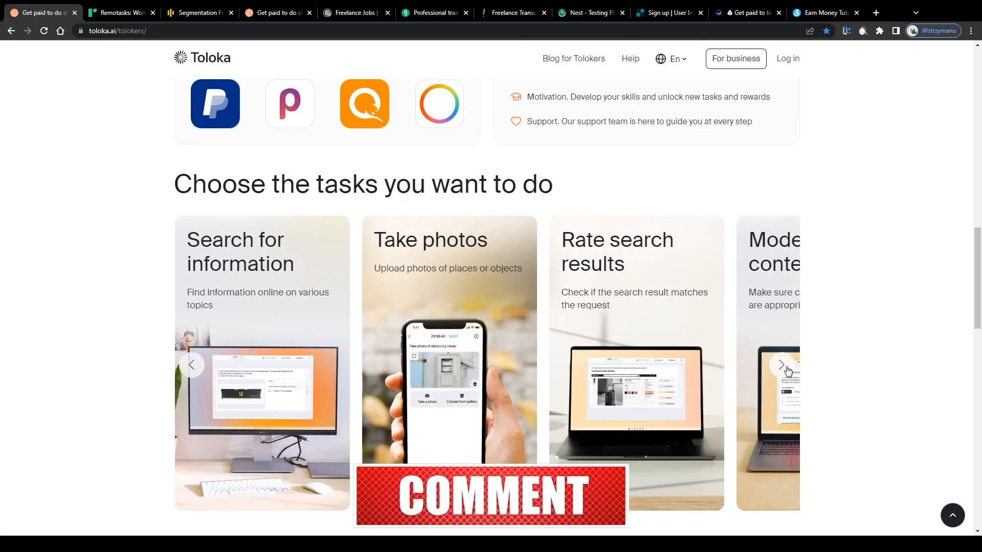
click(779, 366)
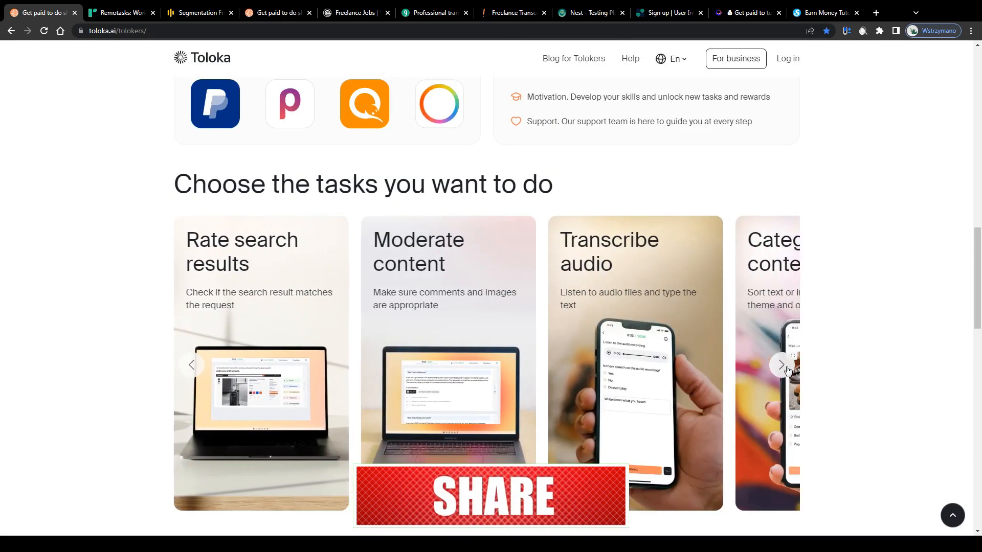
click(781, 365)
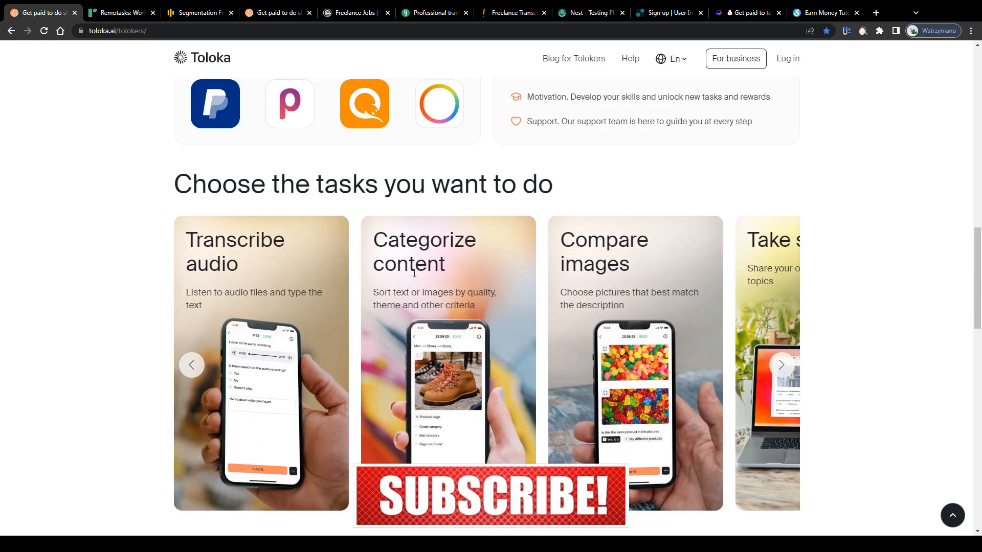
click(120, 12)
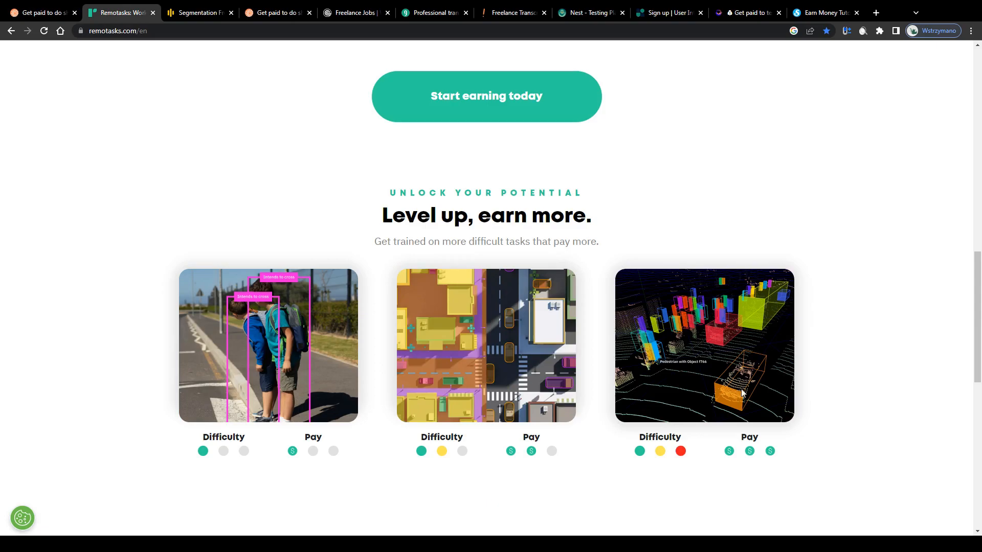
View Remotasks' 'Level up, earn more' section, then move to the Audio Bee Segmentation tab.
scroll(down, 3)
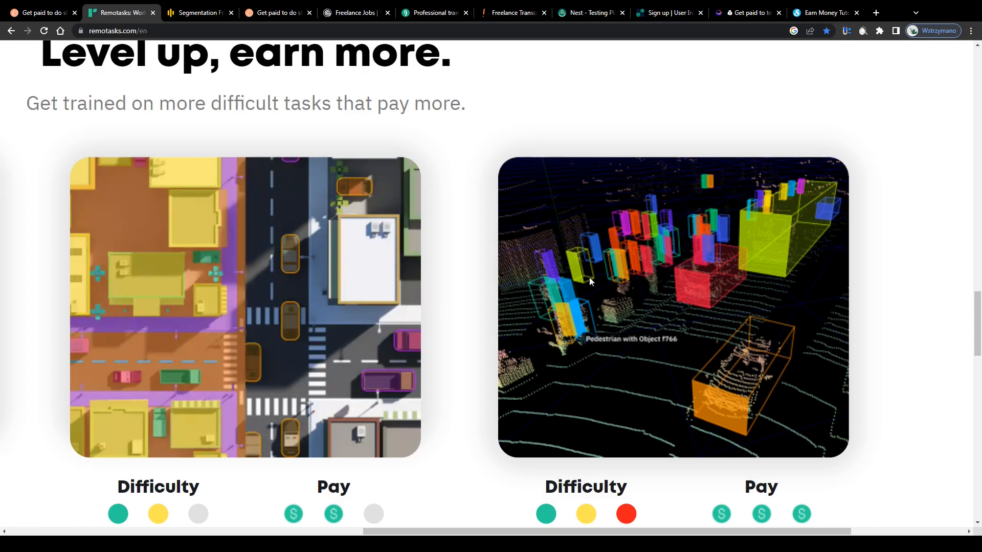
click(199, 12)
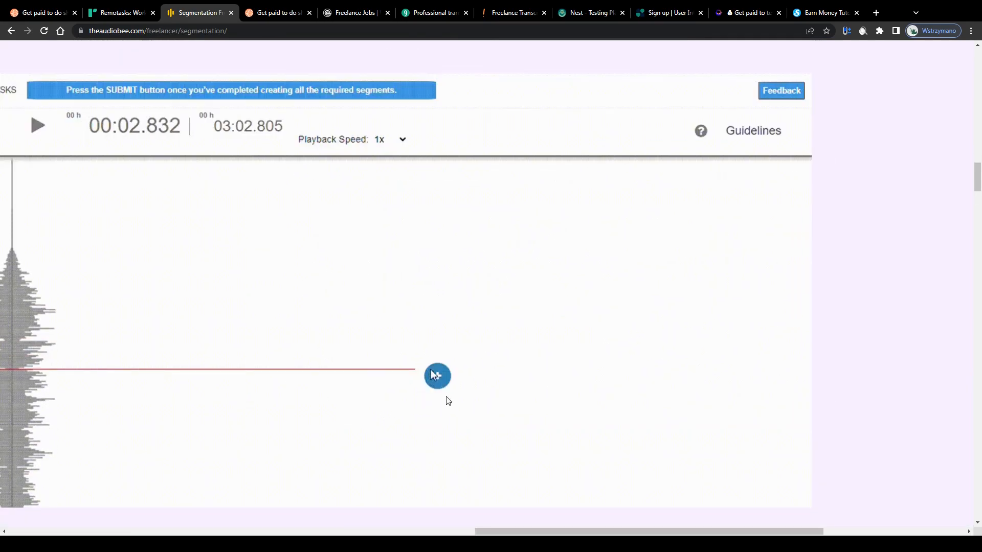
View Audio Bee's 'What does an Annotator do?' section, then return to the Toloka tab.
click(436, 376)
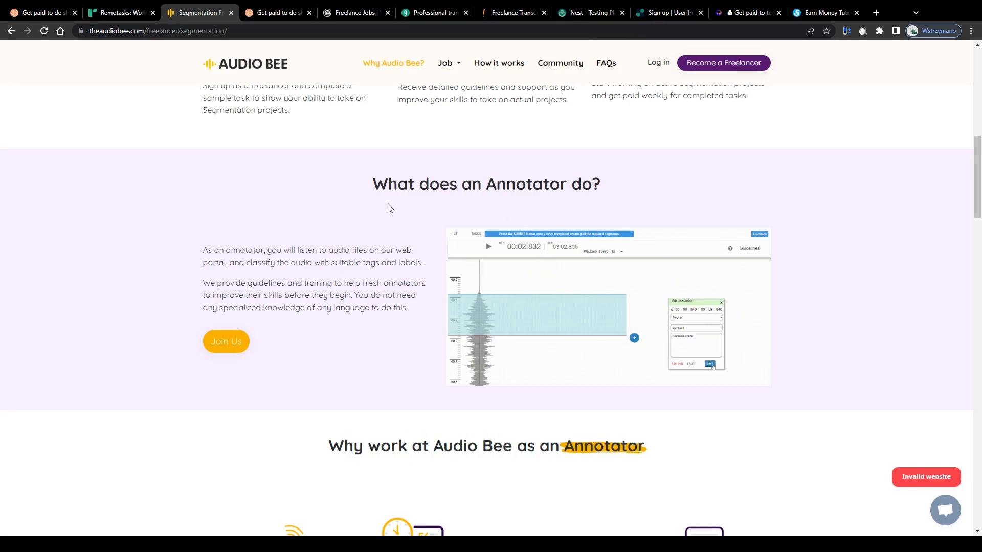
click(278, 13)
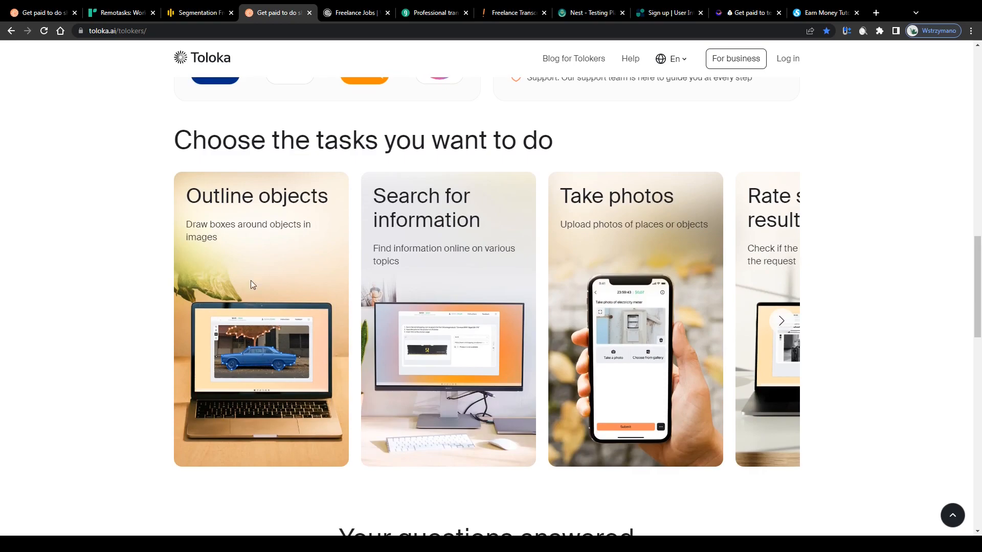
mouse_move(479, 240)
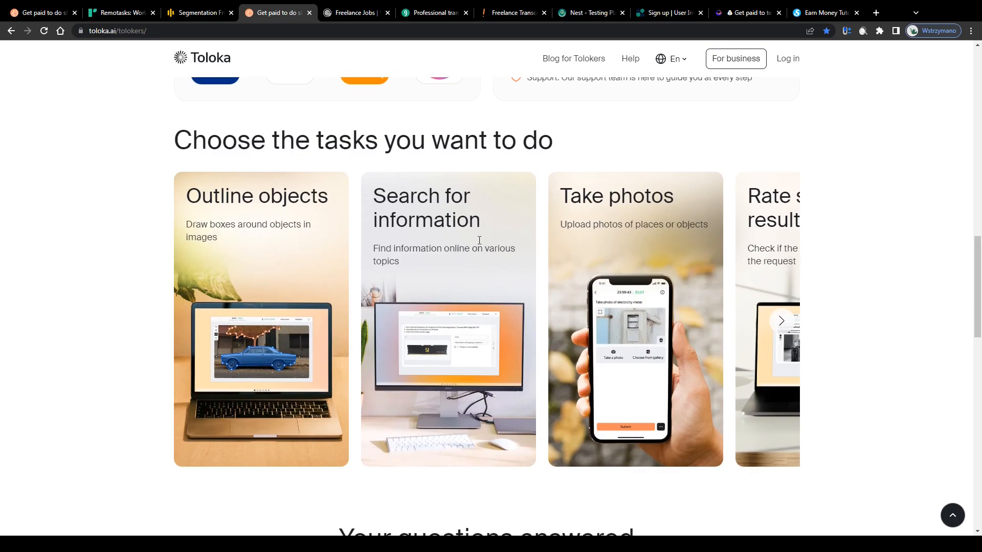
Highlight Toloka's 'Choose the tasks' heading and page through the task types carousel.
scroll(up, 3)
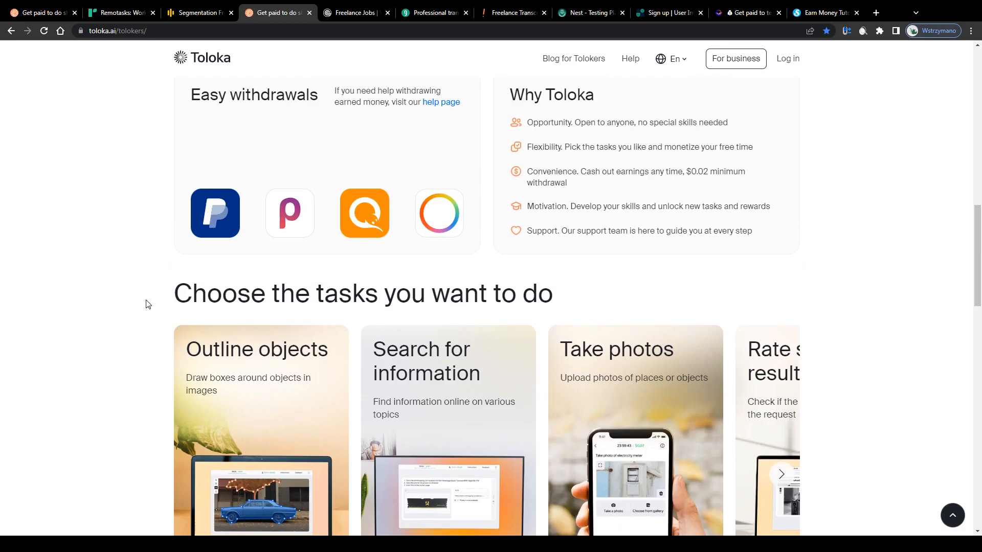
double_click(186, 293)
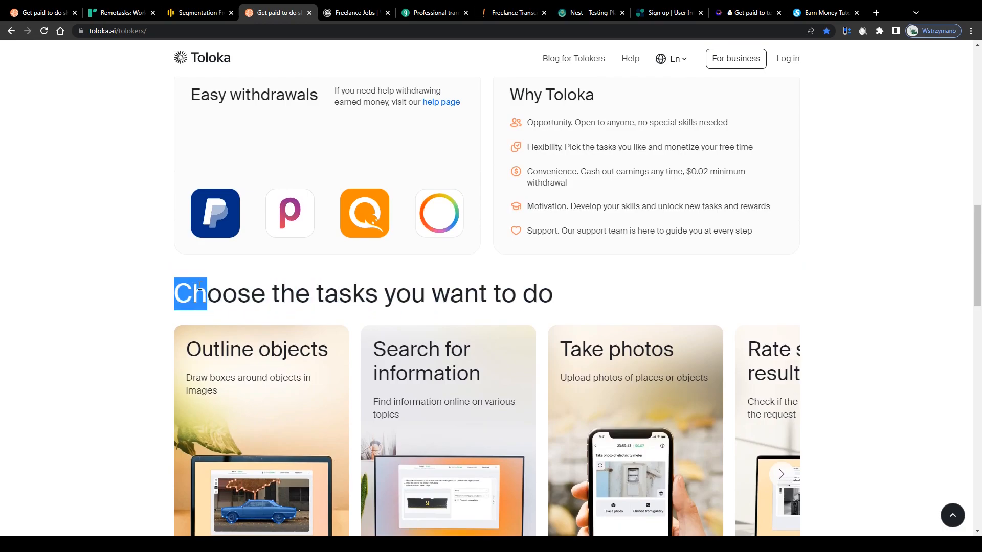
scroll(up, 3)
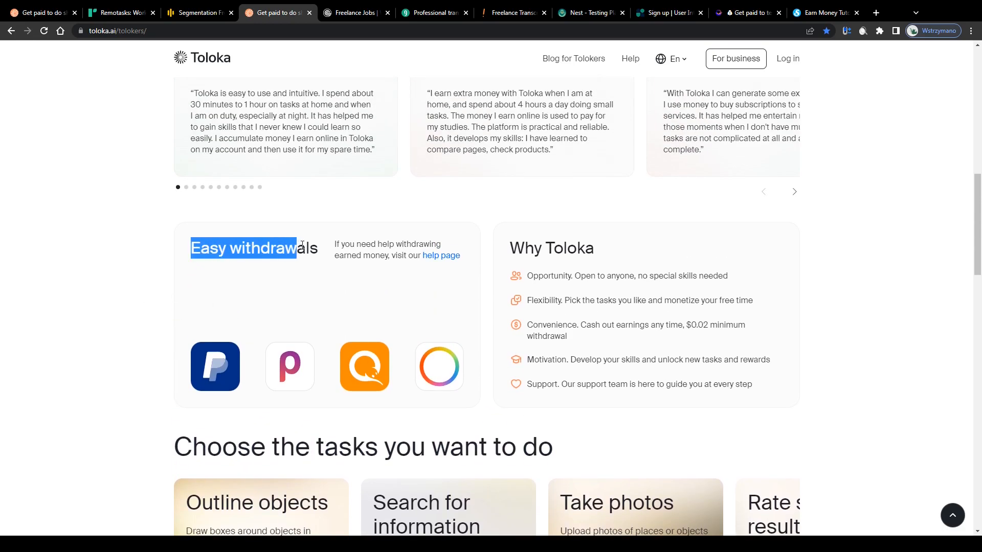
scroll(down, 3)
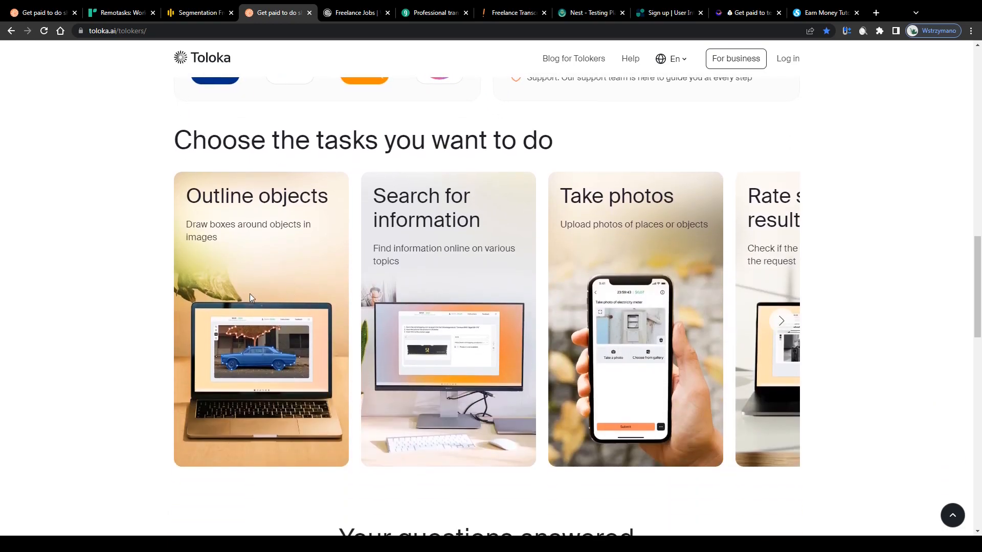
mouse_move(290, 260)
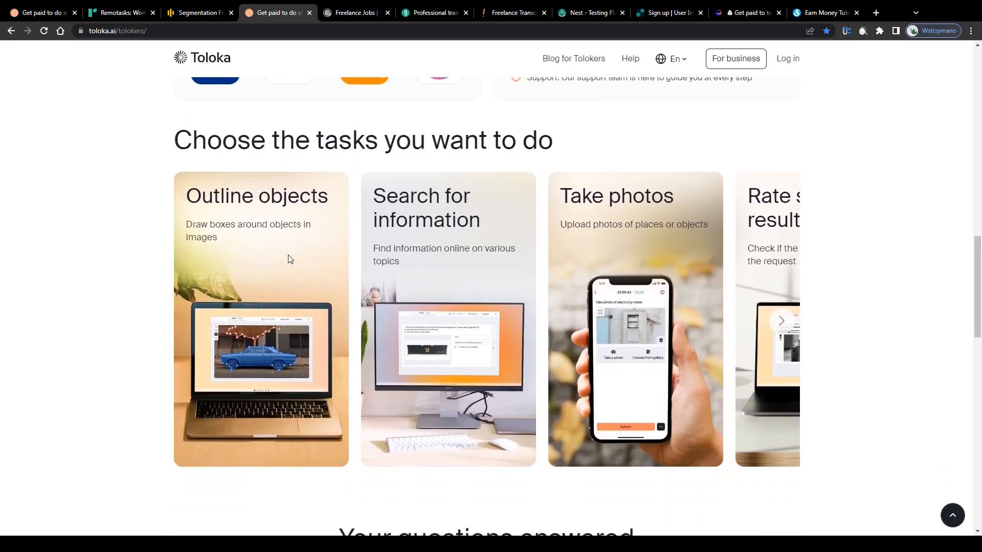
click(780, 321)
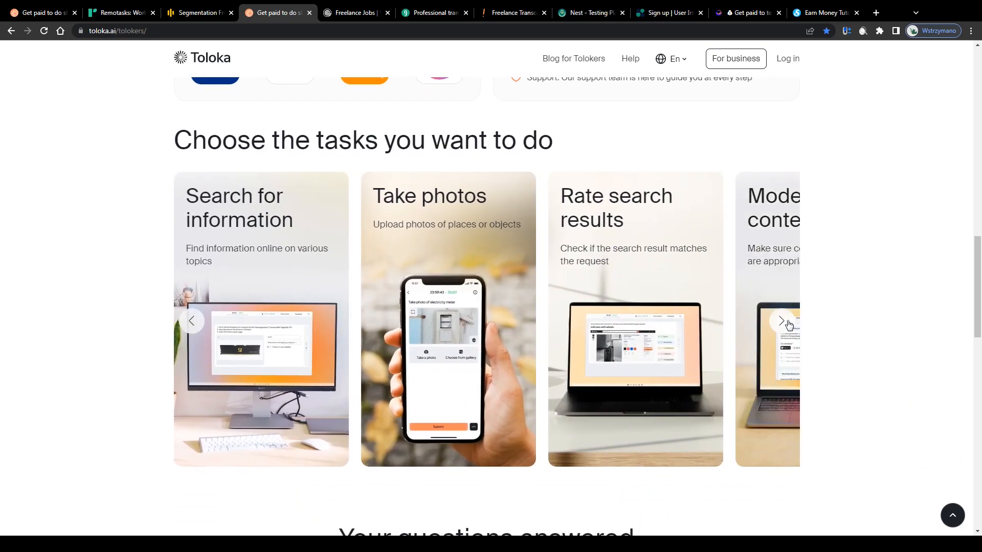
click(781, 321)
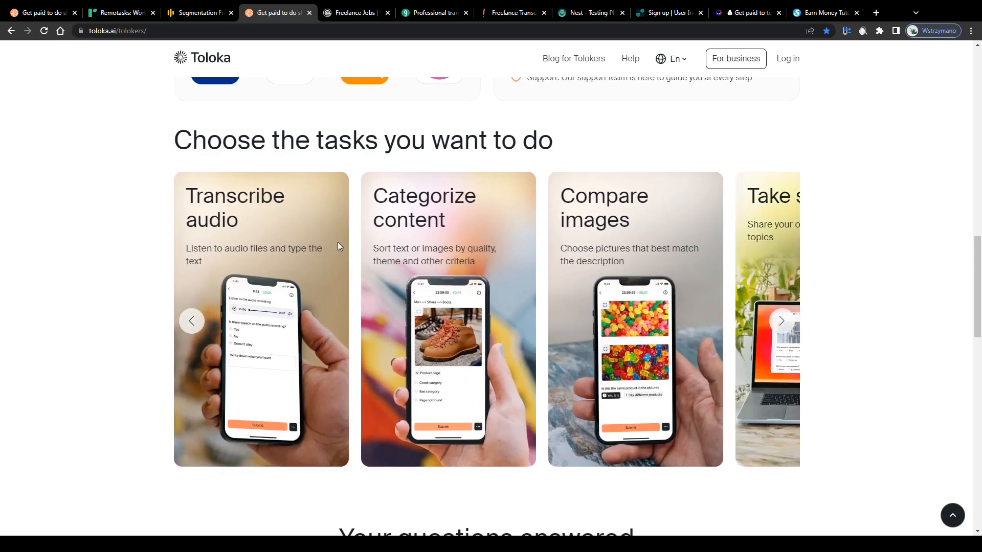
click(780, 320)
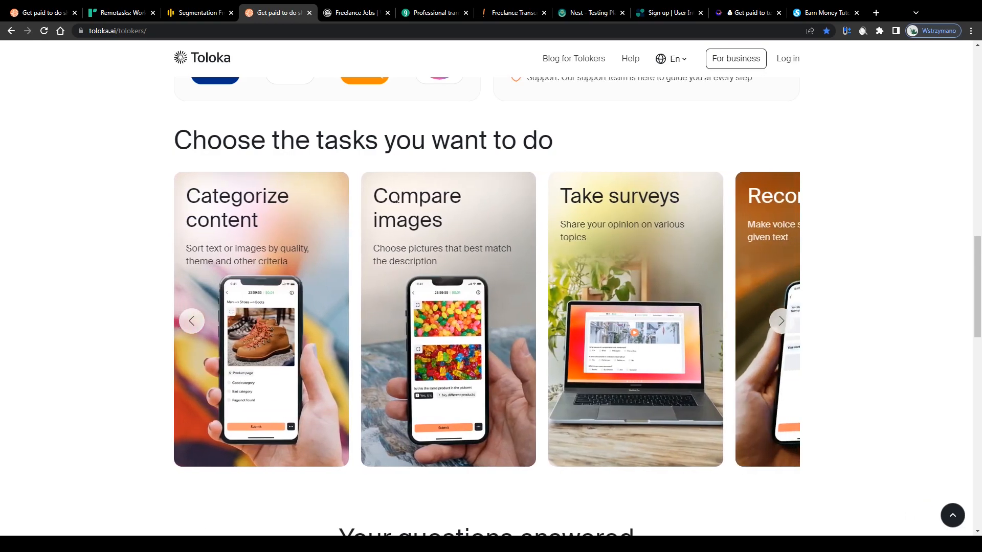
click(192, 320)
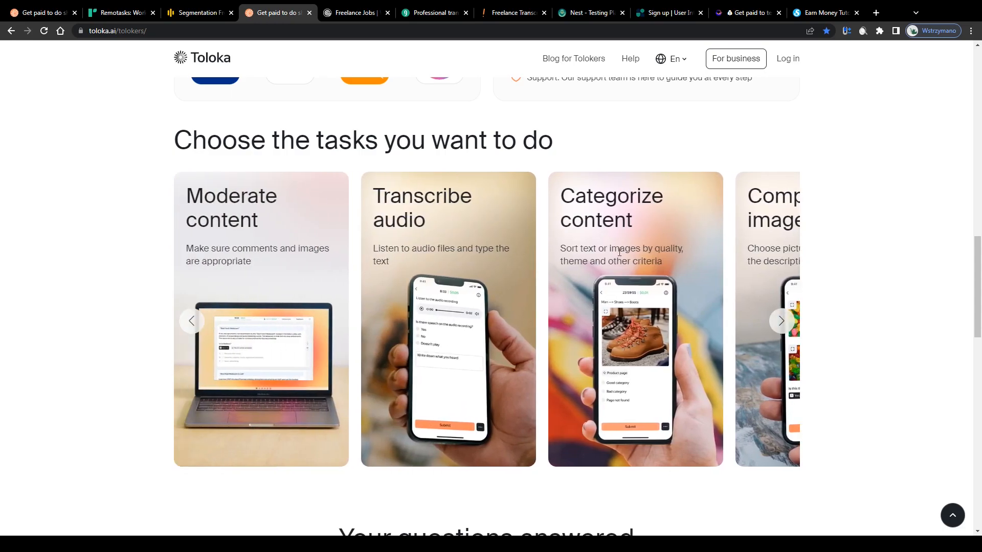
Expand and highlight the FAQ answer on making more than $100 a month.
scroll(down, 3)
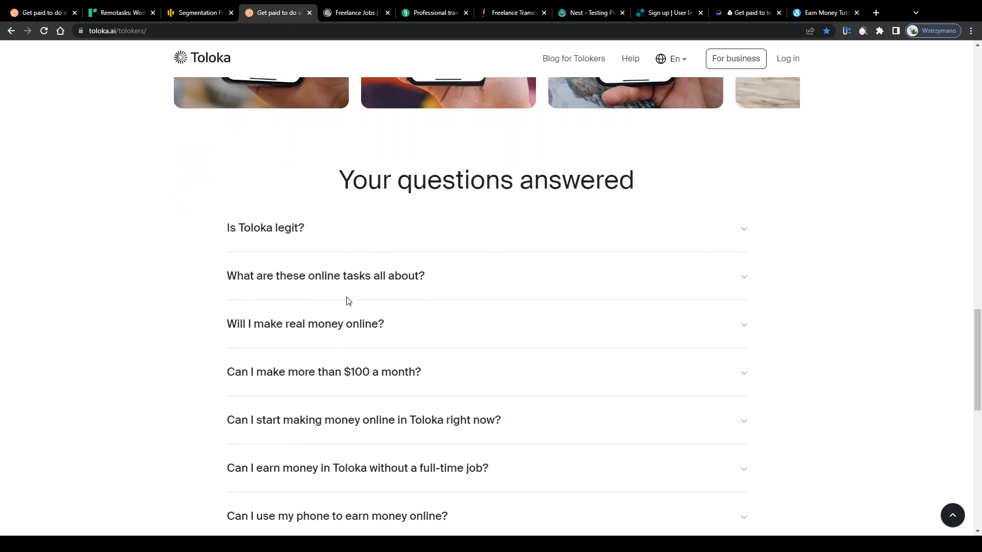
click(324, 270)
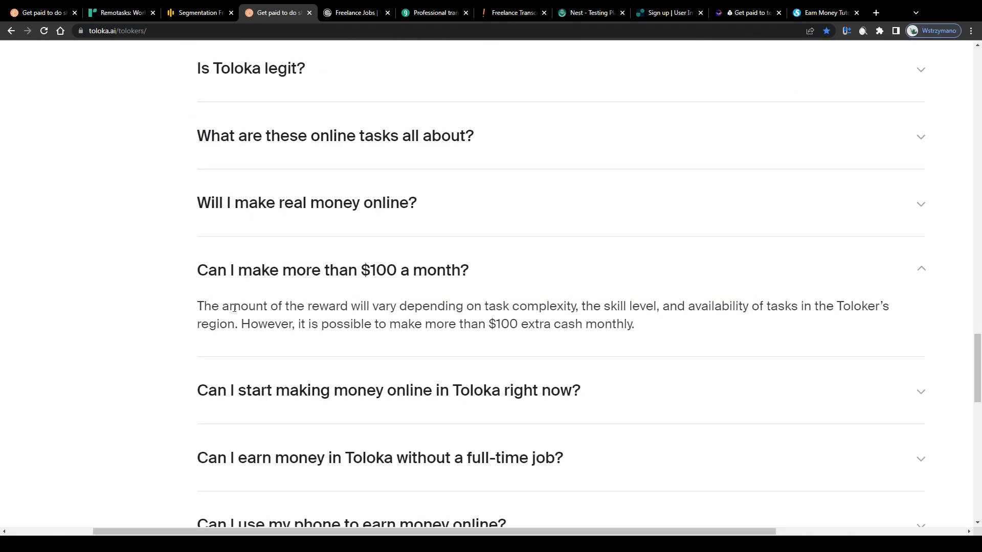
drag(197, 306, 634, 323)
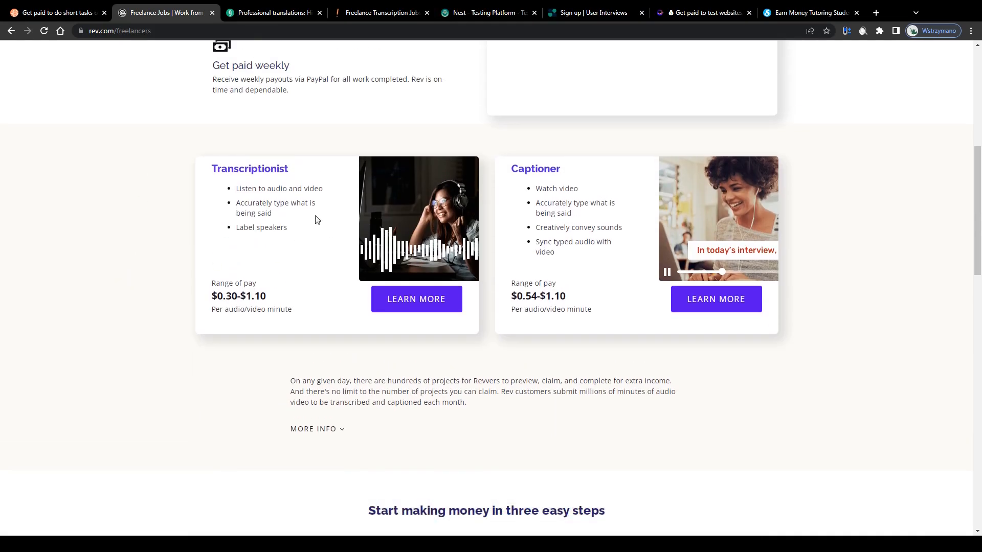
Highlight Rev's Transcriptionist ($0.30–$1.10) and Captioner ($0.54–$1.10) role titles.
scroll(down, 3)
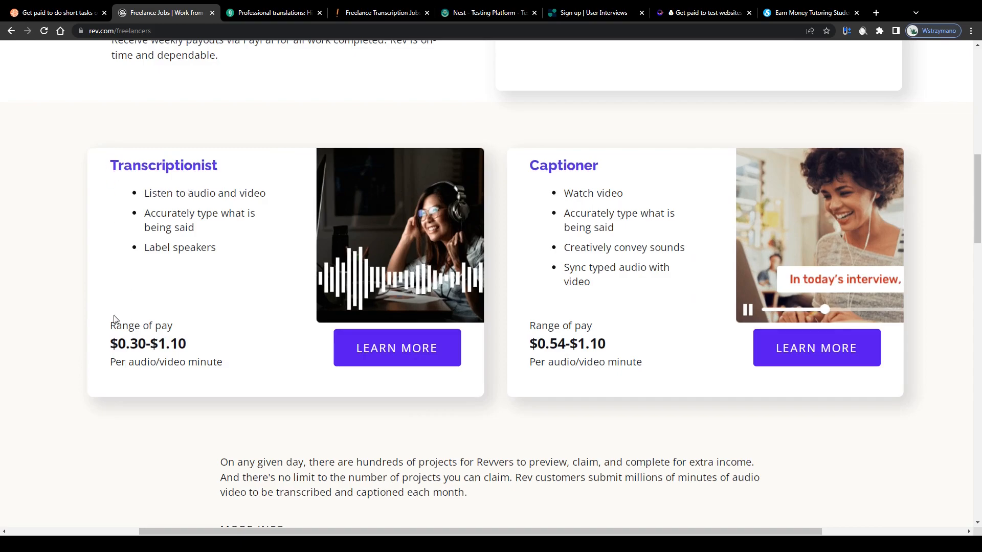
double_click(118, 166)
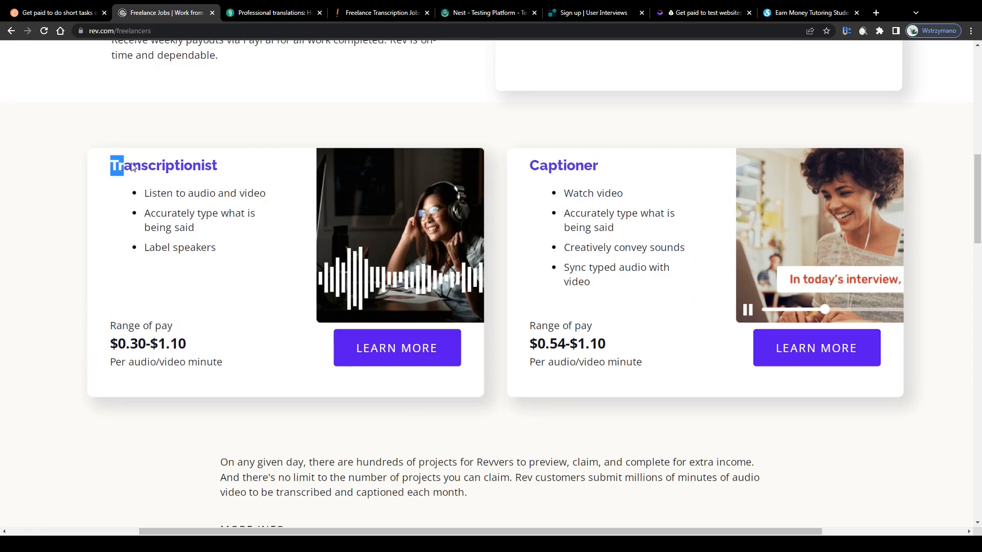
drag(110, 166, 217, 165)
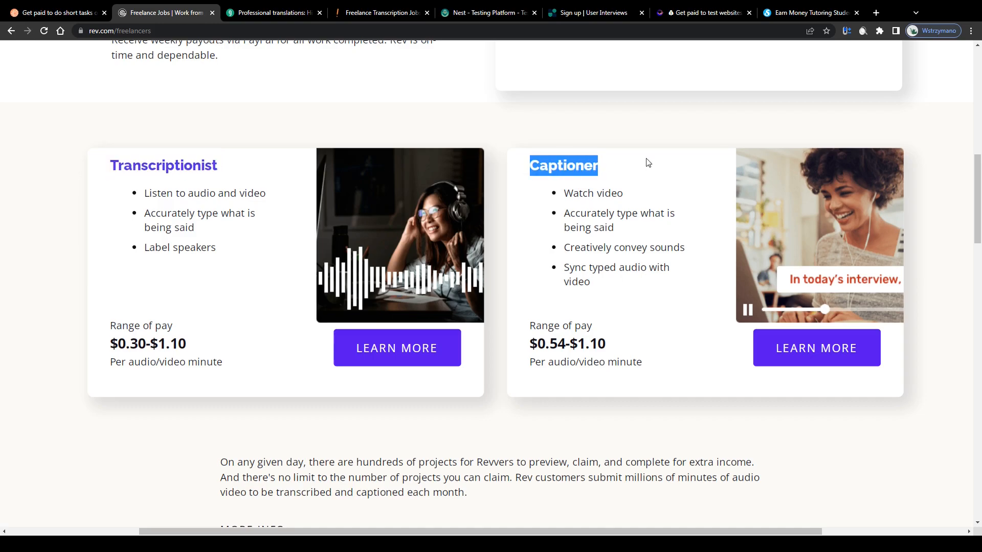
scroll(down, 3)
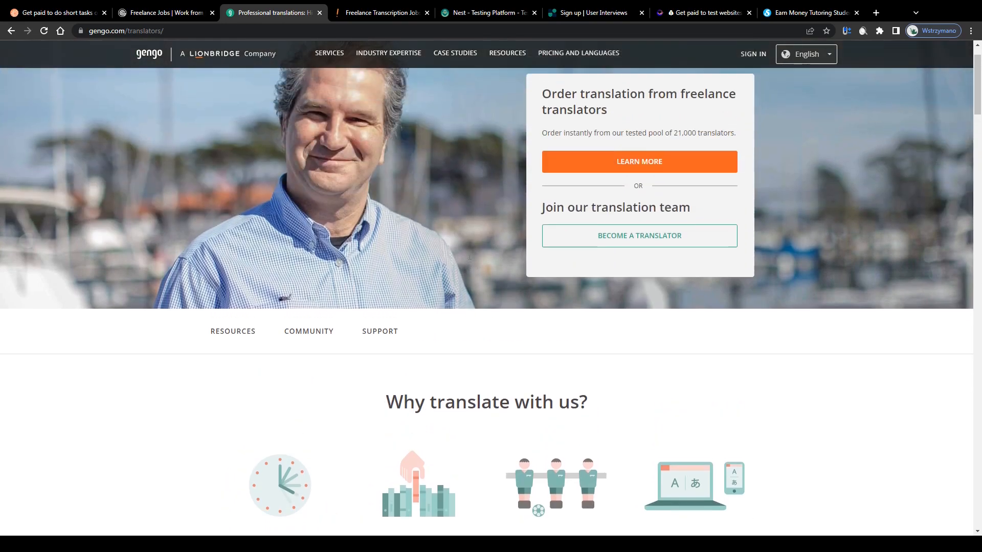
Scroll through Rev's roles to the Subtitler role paying $1.50–$3.00 per minute.
scroll(down, 3)
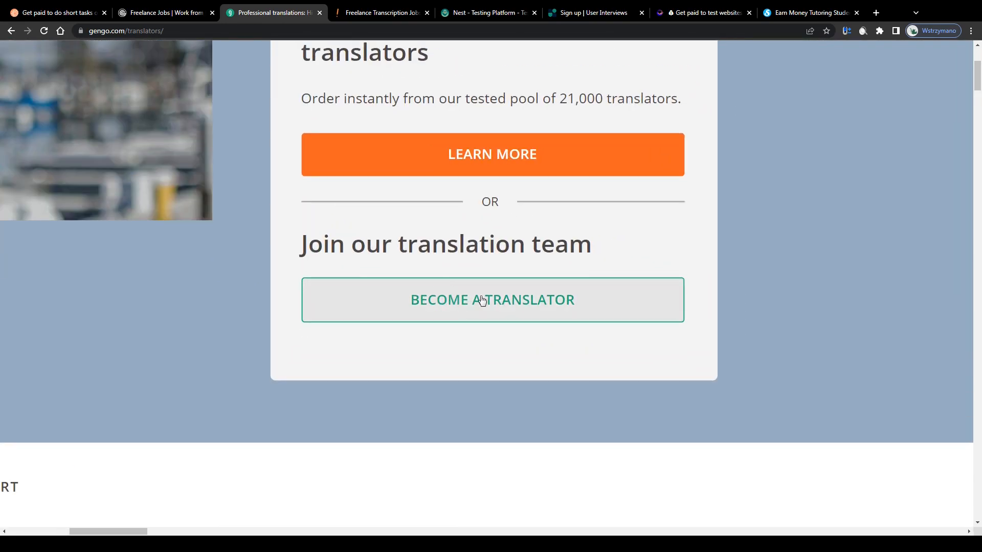
click(166, 12)
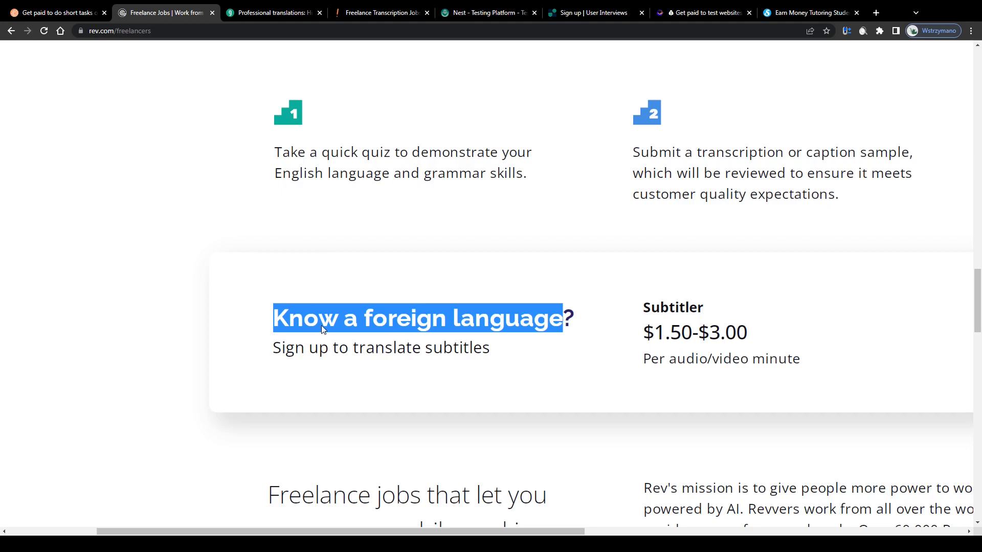
scroll(up, 3)
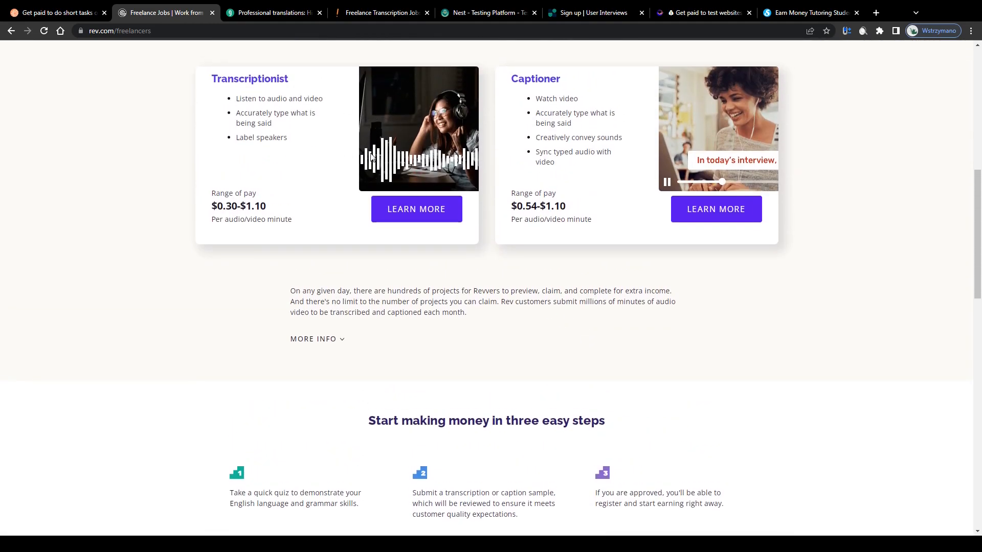
scroll(down, 3)
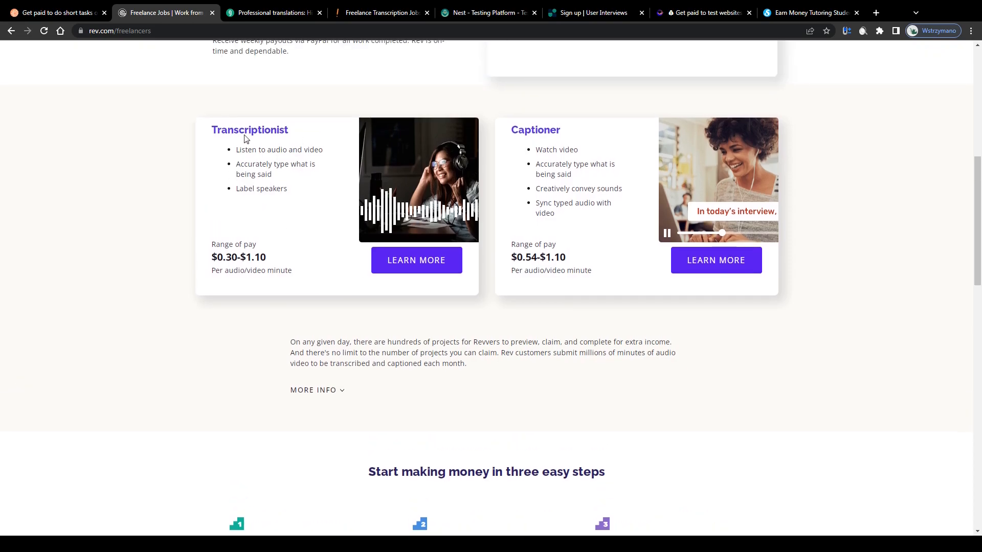
scroll(down, 3)
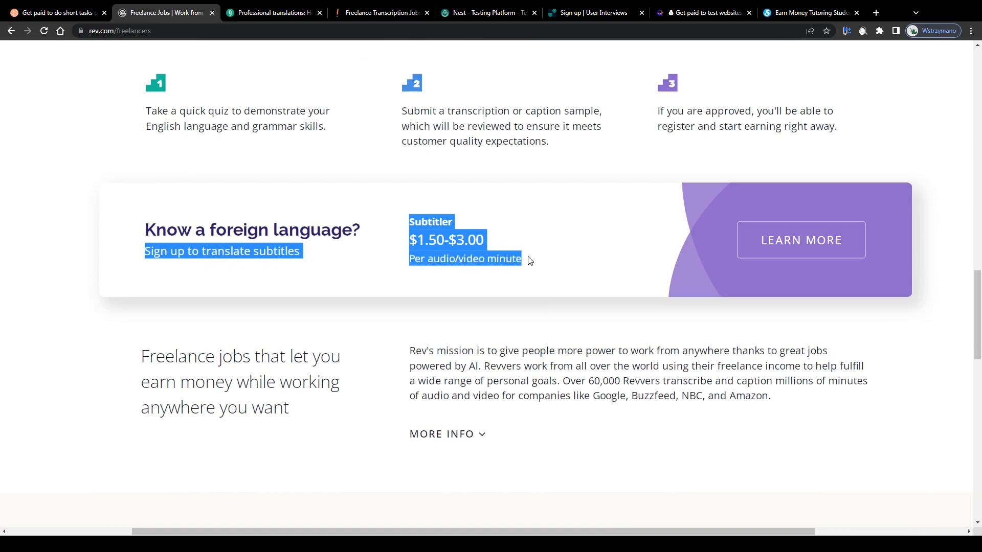
Clear the Subtitler highlight, view Gengo's translators page, then go to TranscribeMe.
click(224, 230)
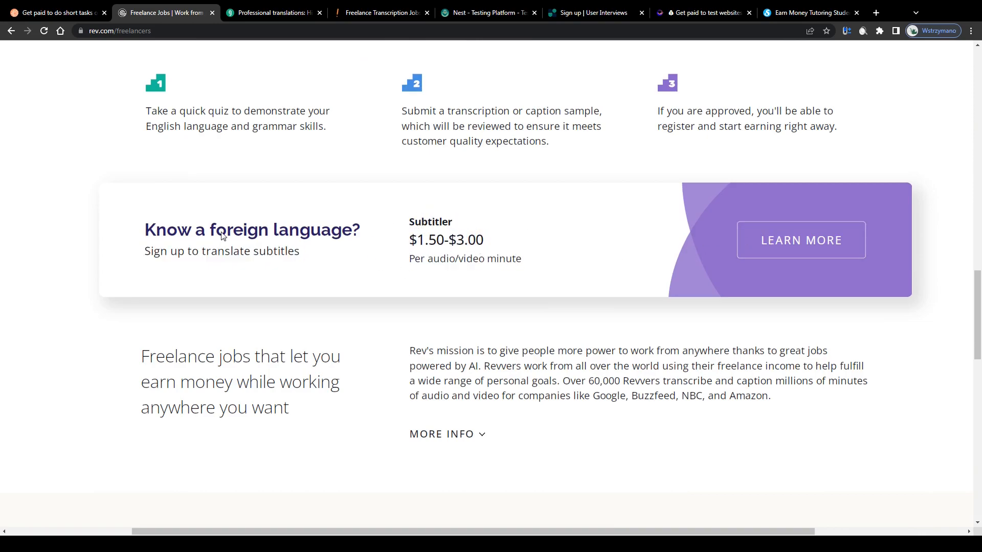
click(272, 12)
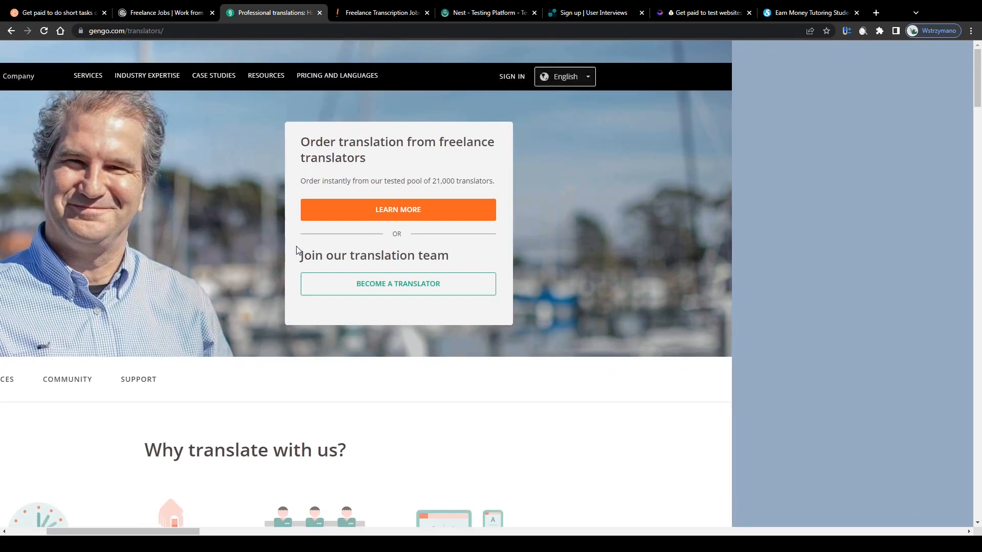
click(381, 12)
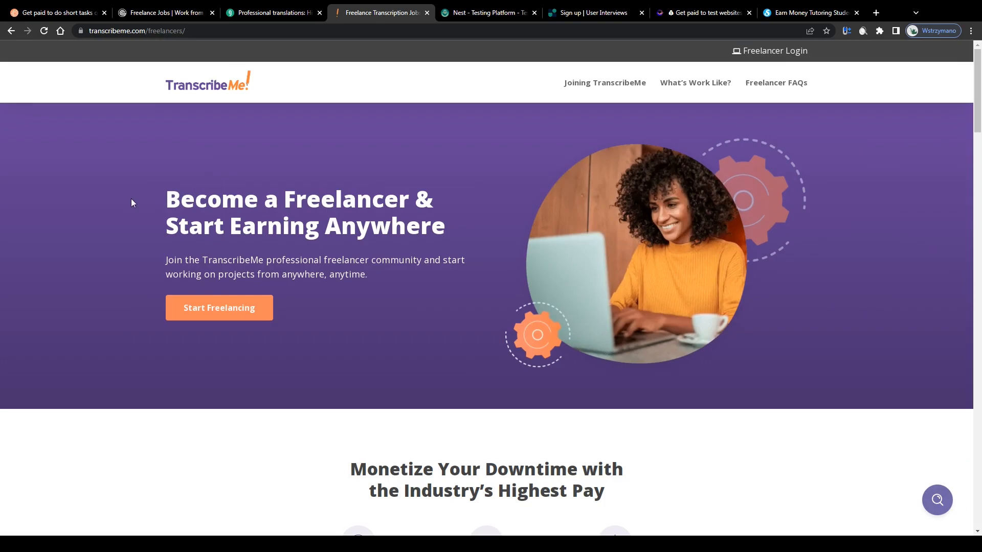
Highlight TranscribeMe's $15–22 per audio hour starting rate, then clear it.
scroll(down, 3)
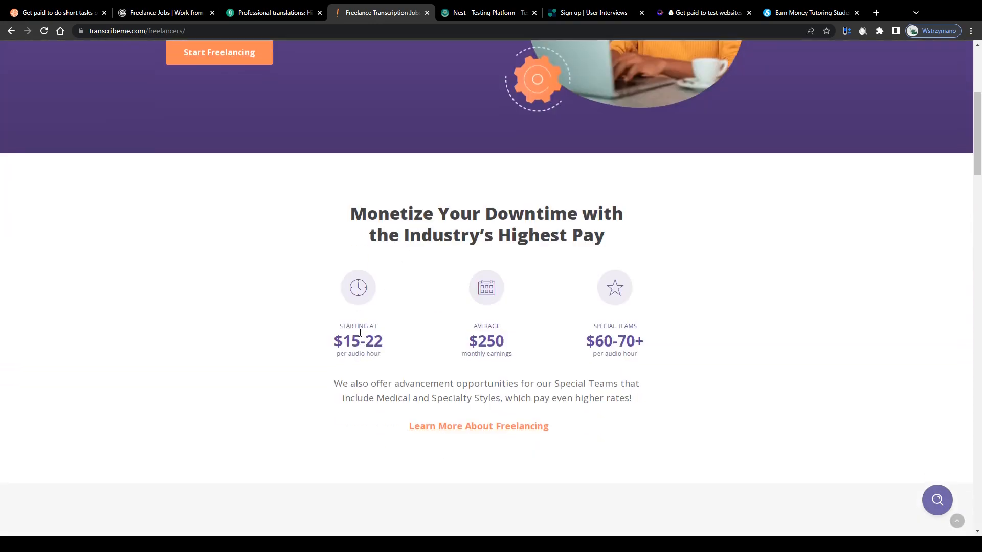
drag(320, 316, 410, 375)
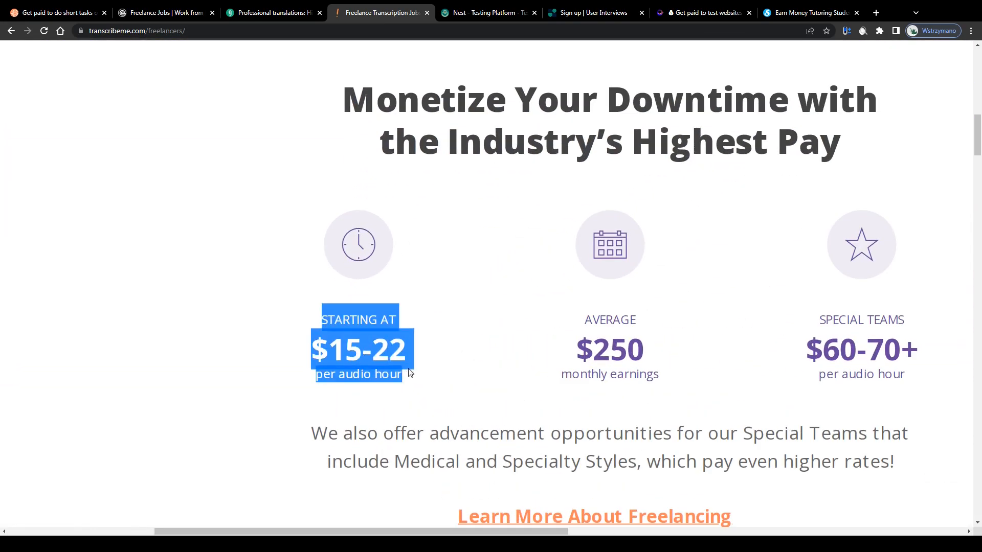
click(313, 321)
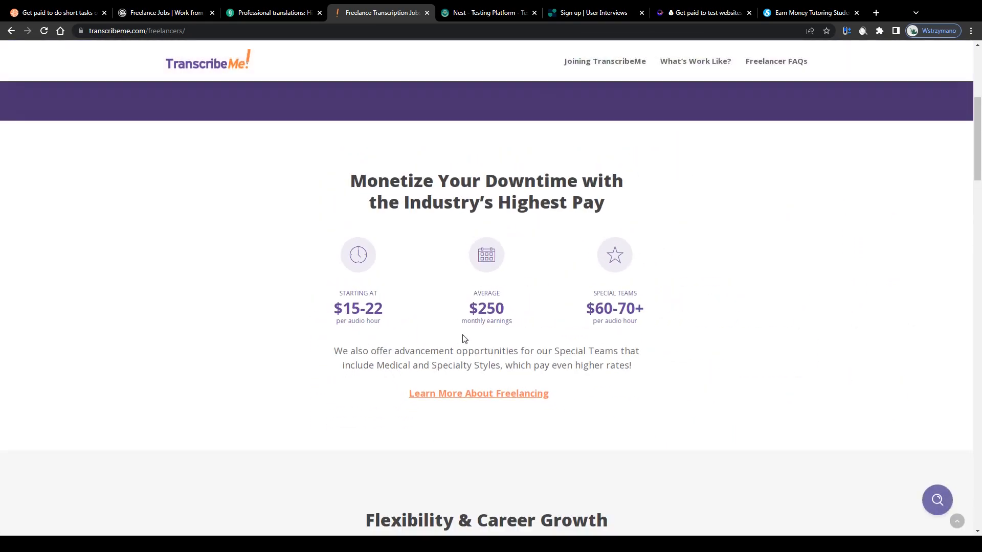
Scroll TranscribeMe's pay details, including $60–70+ for special teams, then return to Rev.
scroll(down, 3)
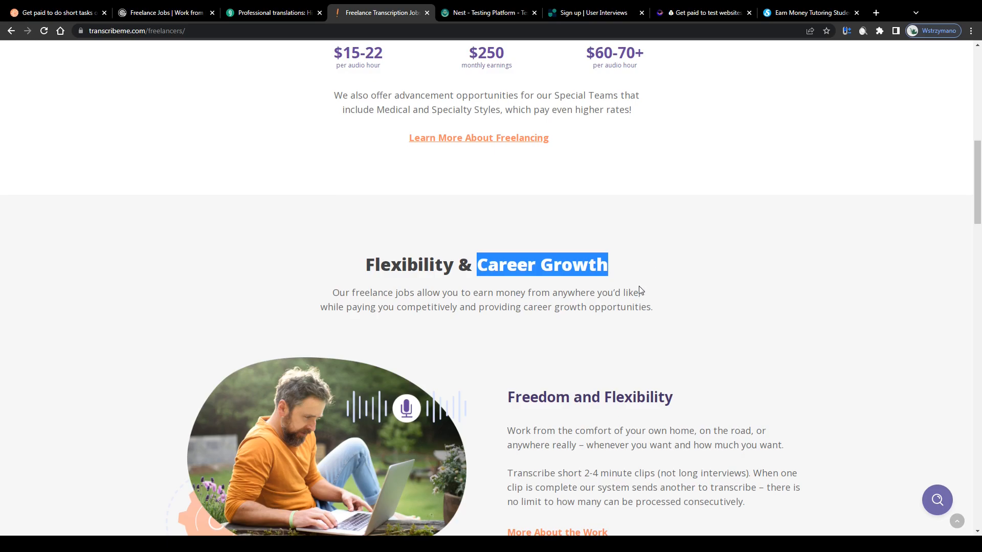
scroll(down, 3)
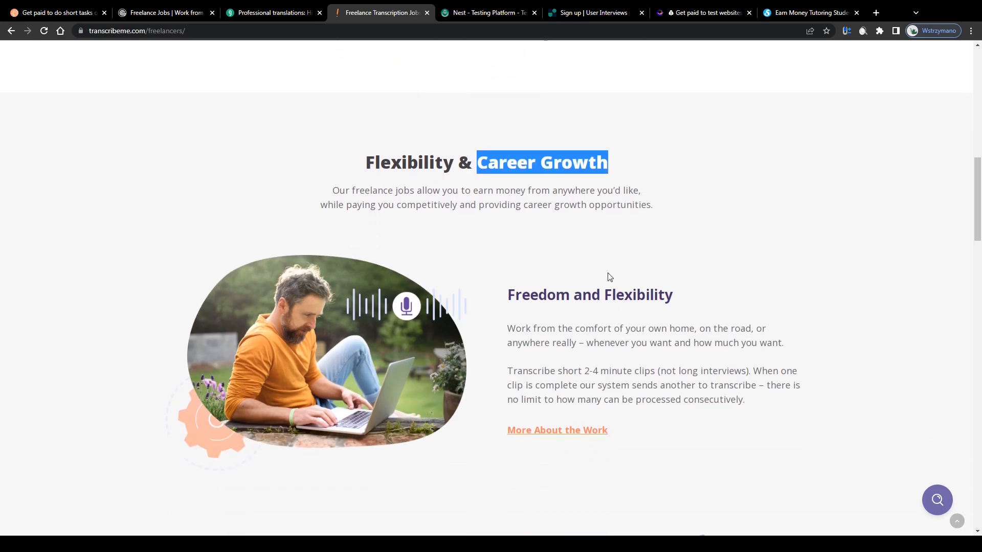
scroll(up, 3)
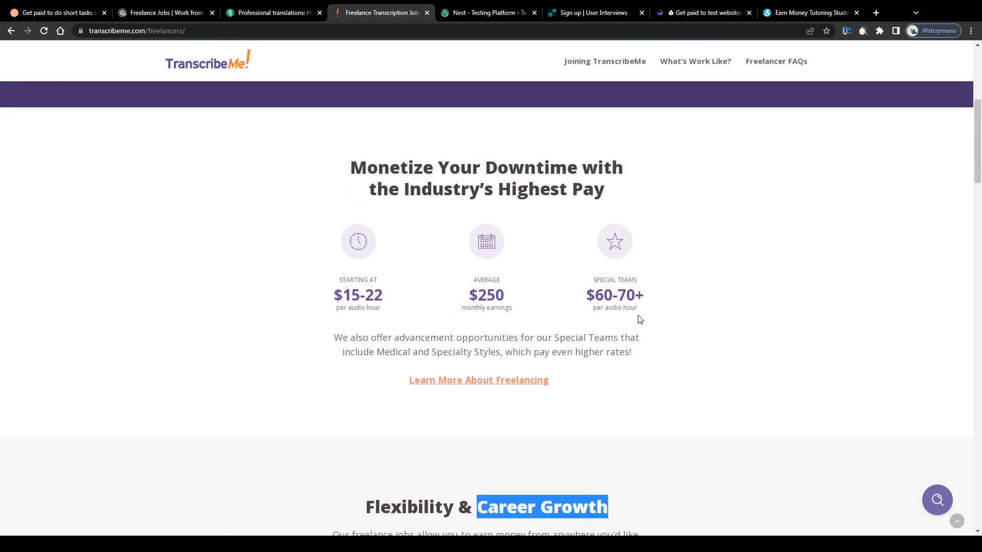
scroll(down, 3)
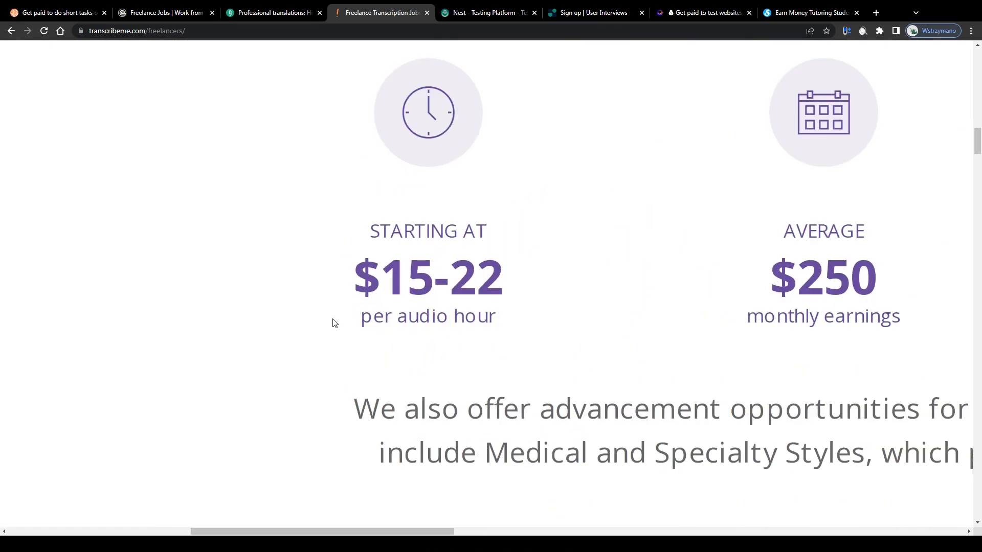
scroll(up, 3)
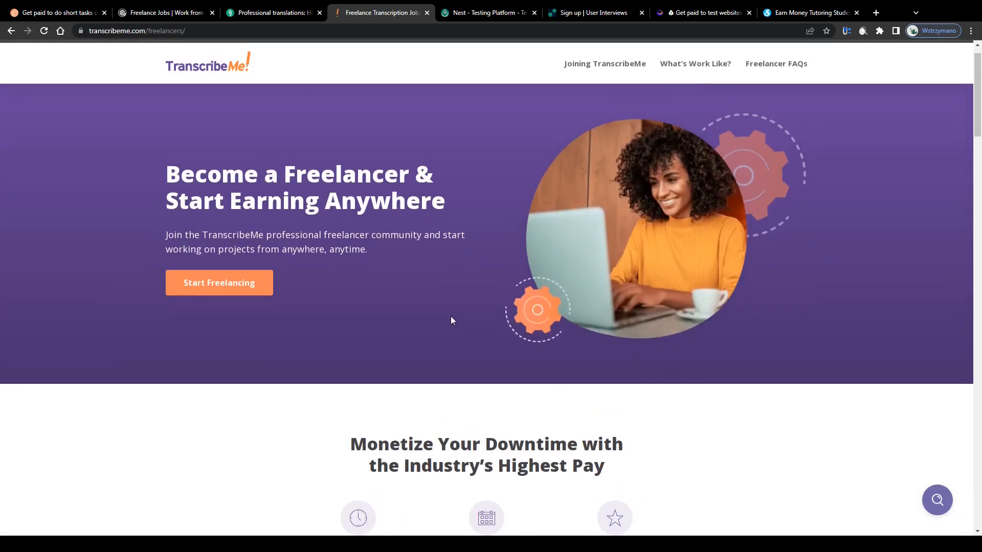
click(166, 13)
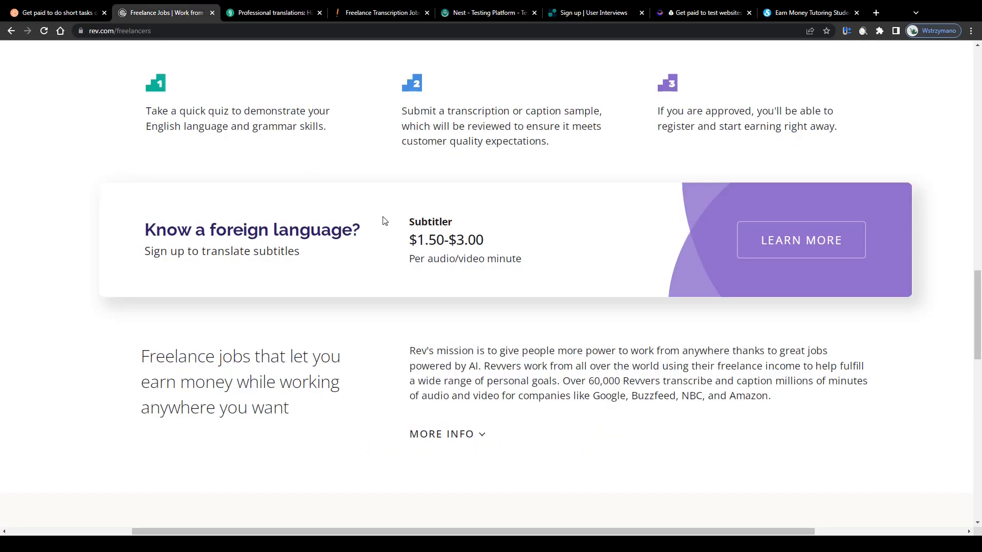
Highlight Rev's Transcriptionist duties, scroll past subtitler pay and testimonials, then return to Gengo.
drag(145, 251, 299, 250)
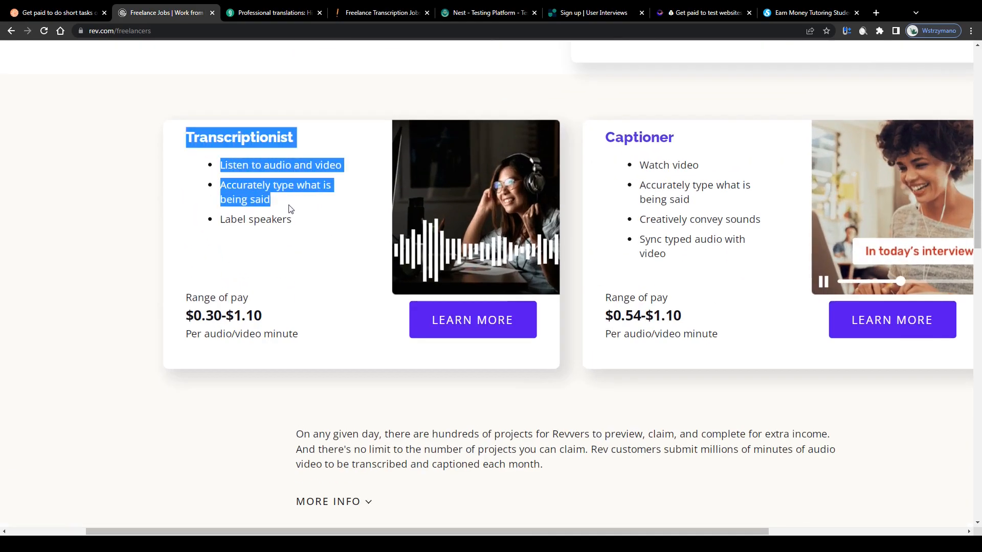
click(290, 208)
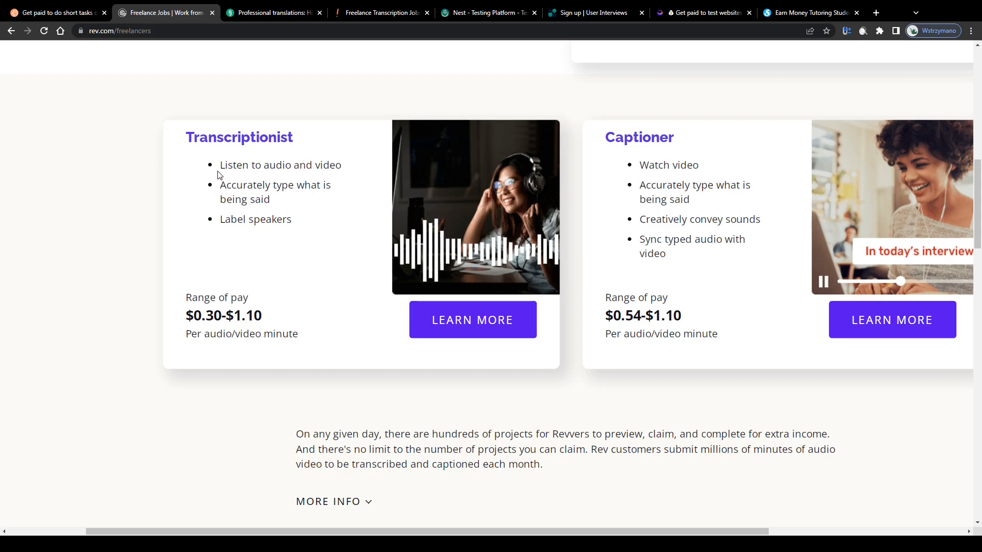
scroll(down, 3)
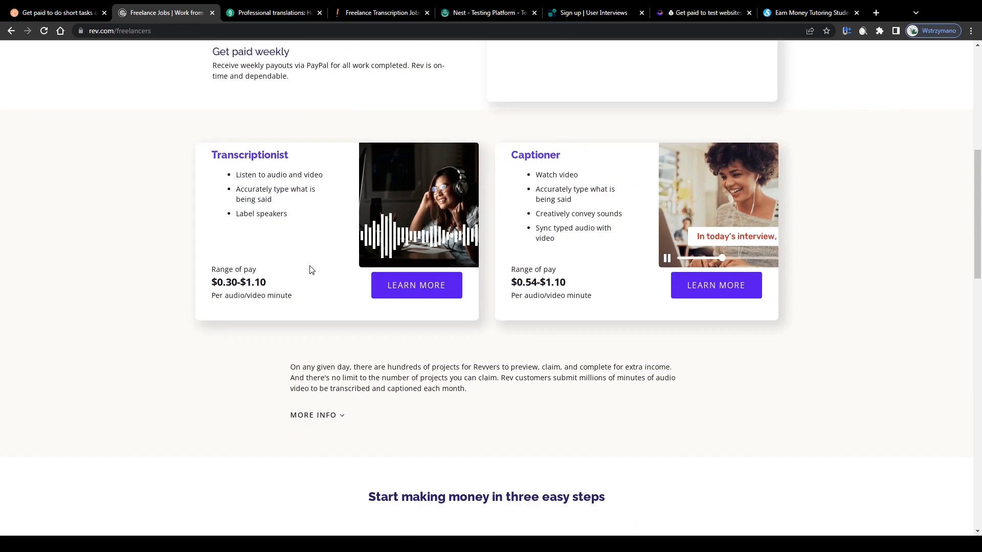
scroll(down, 3)
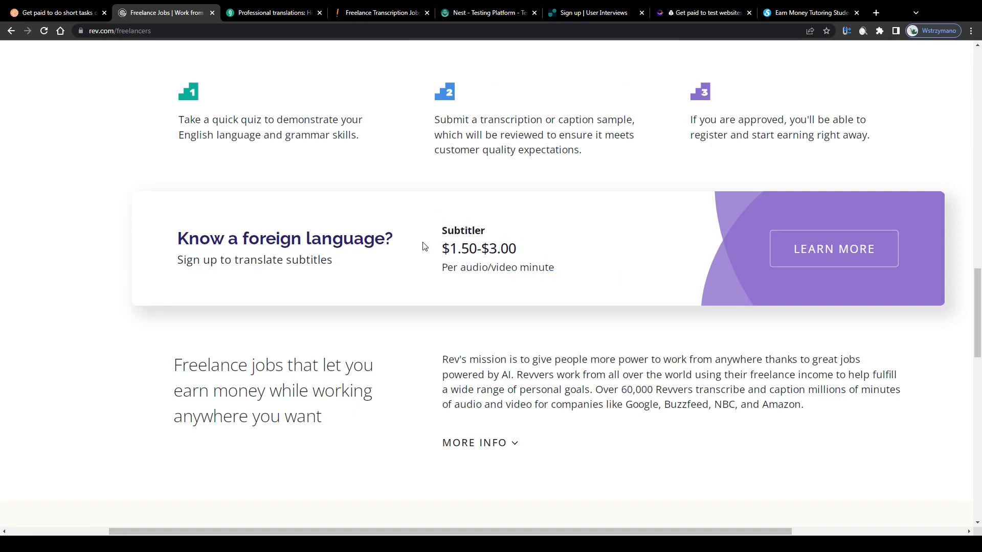
scroll(down, 3)
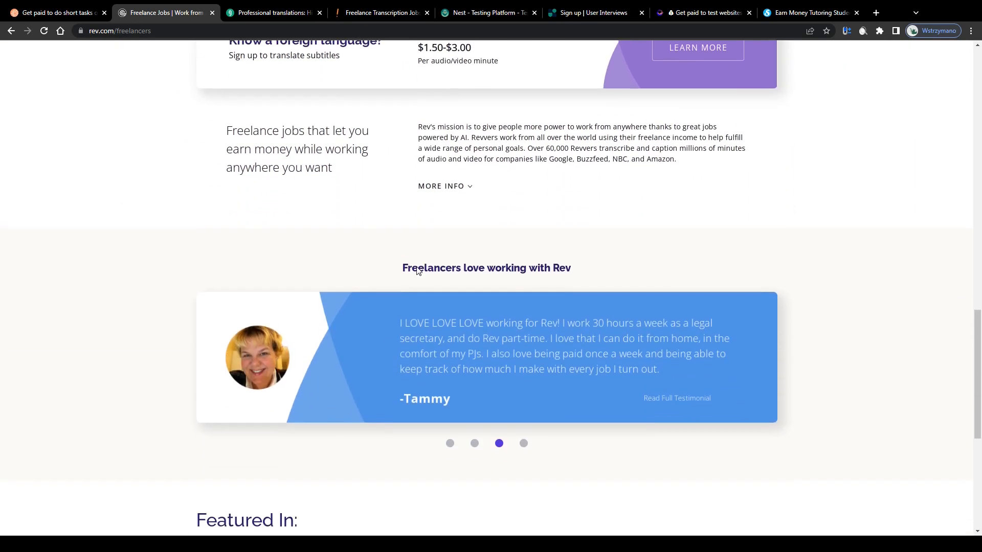
click(272, 12)
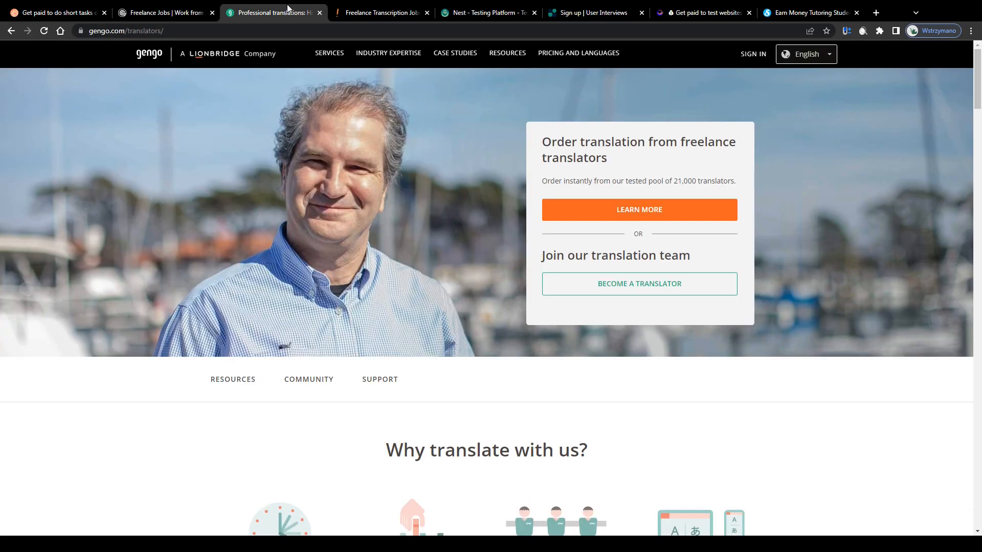
Scroll Gengo down to 'Why translate with us' and its flexible-schedule reasons.
scroll(down, 3)
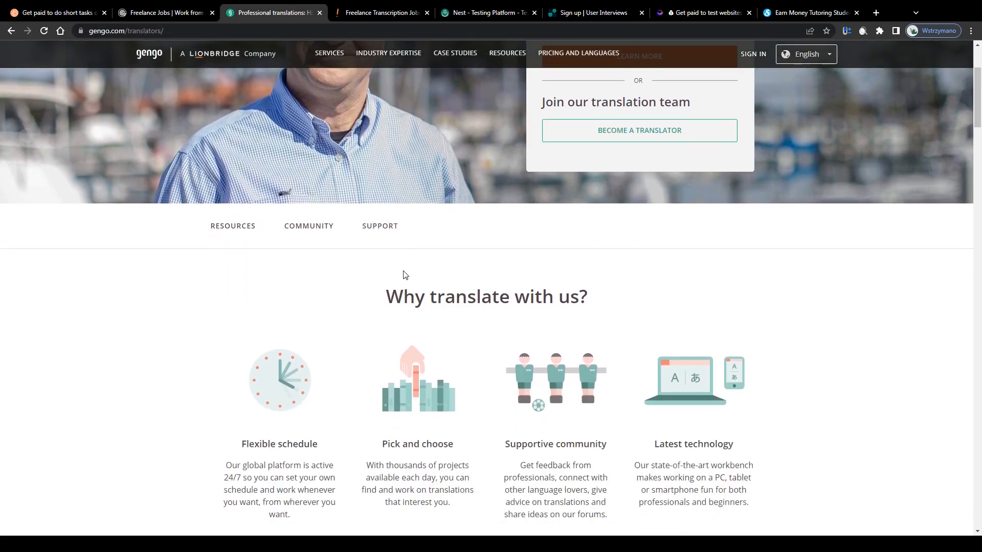
scroll(down, 3)
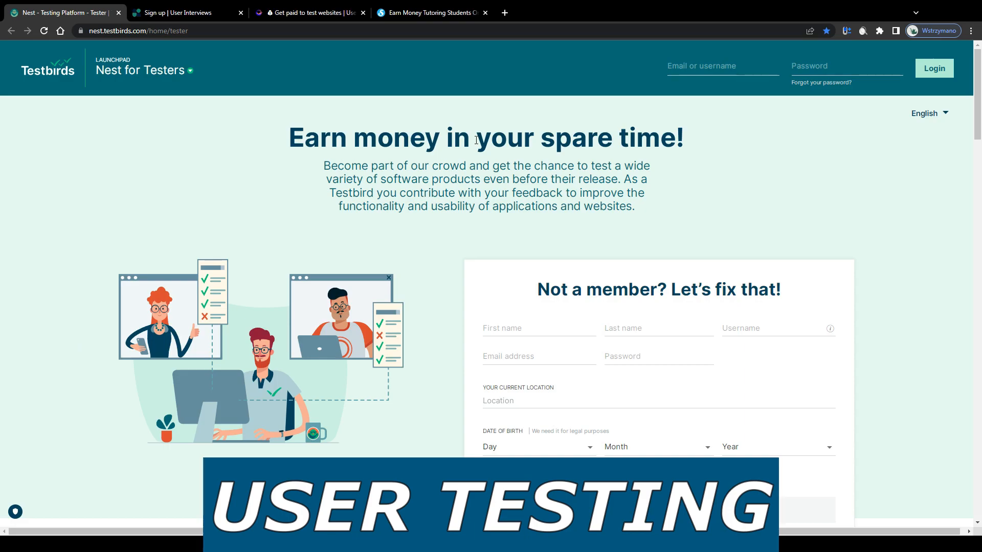
scroll(down, 3)
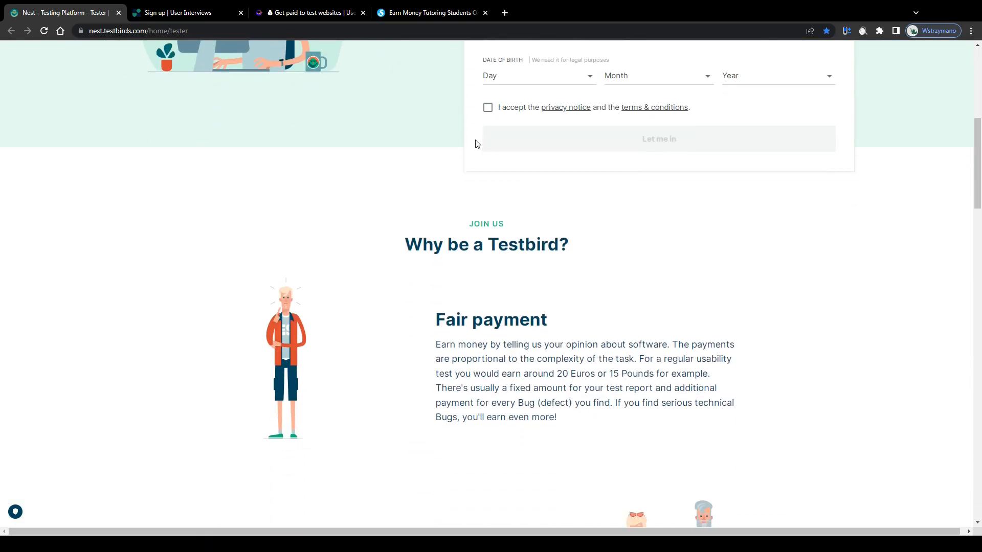
scroll(down, 3)
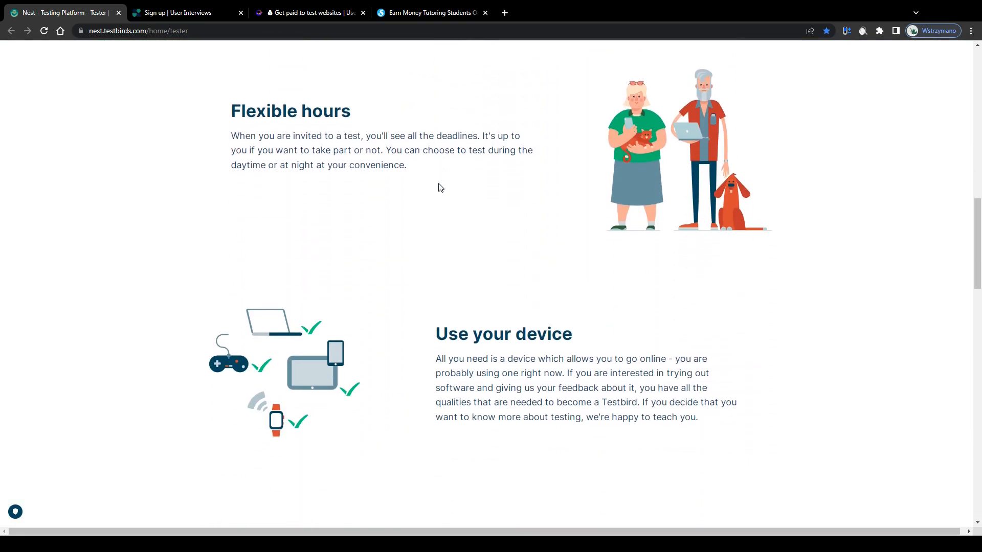
scroll(down, 3)
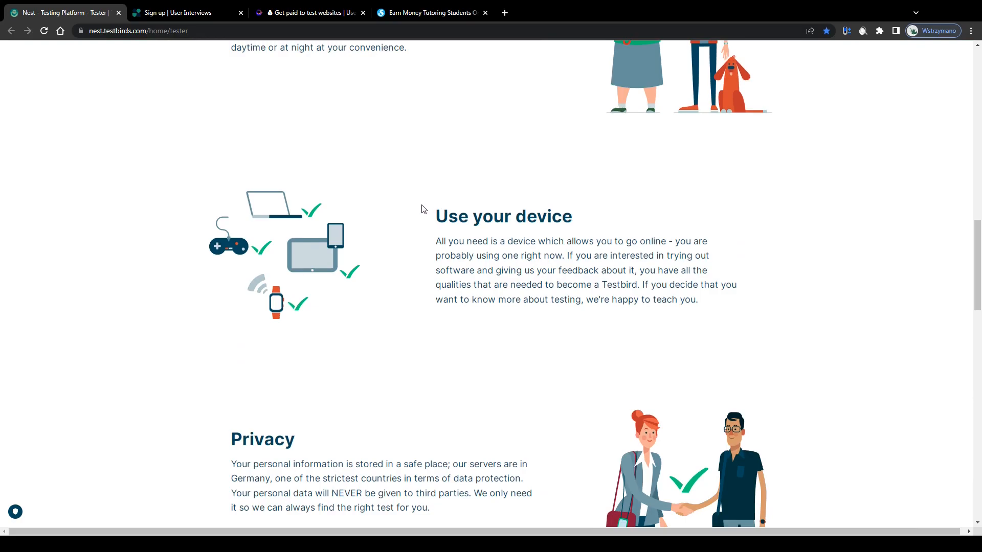
scroll(up, 3)
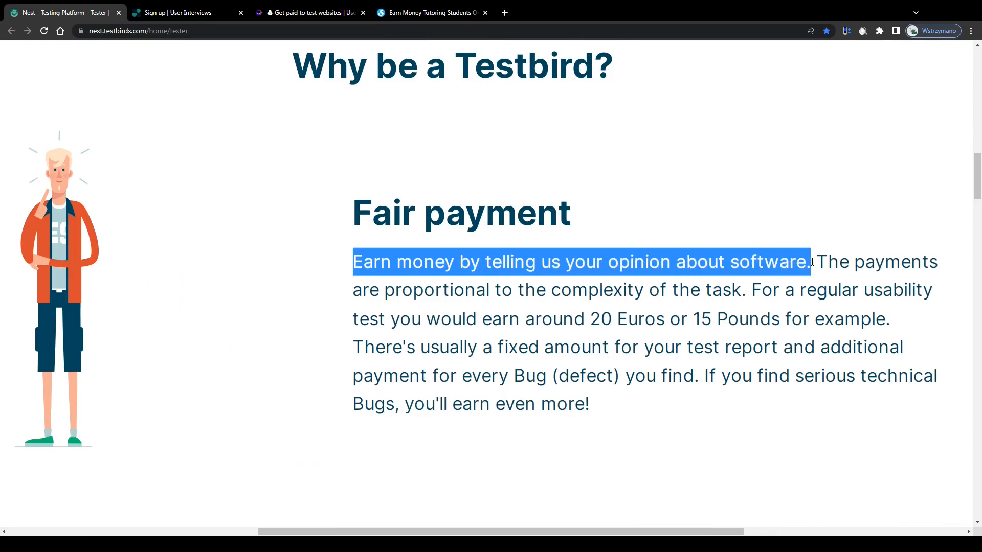
mouse_move(490, 229)
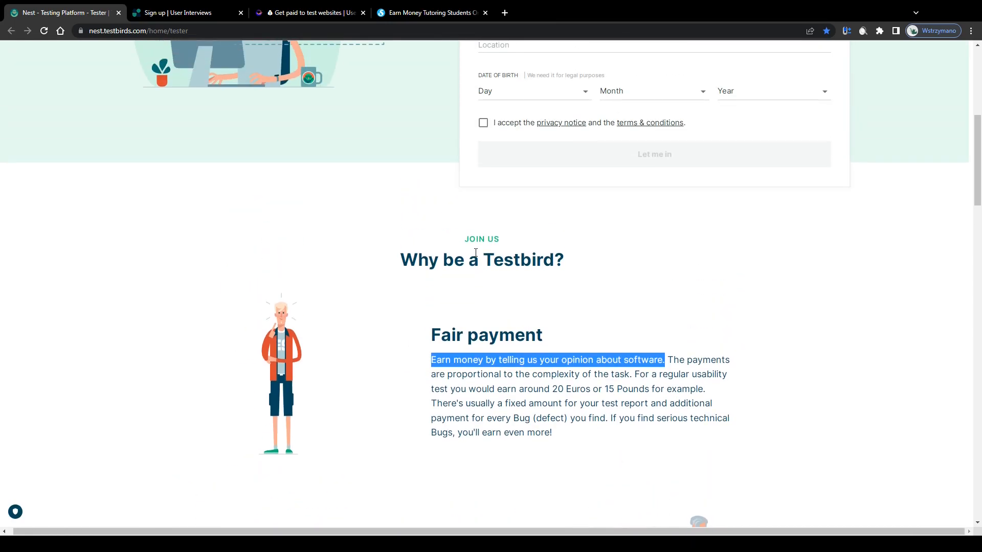
scroll(up, 3)
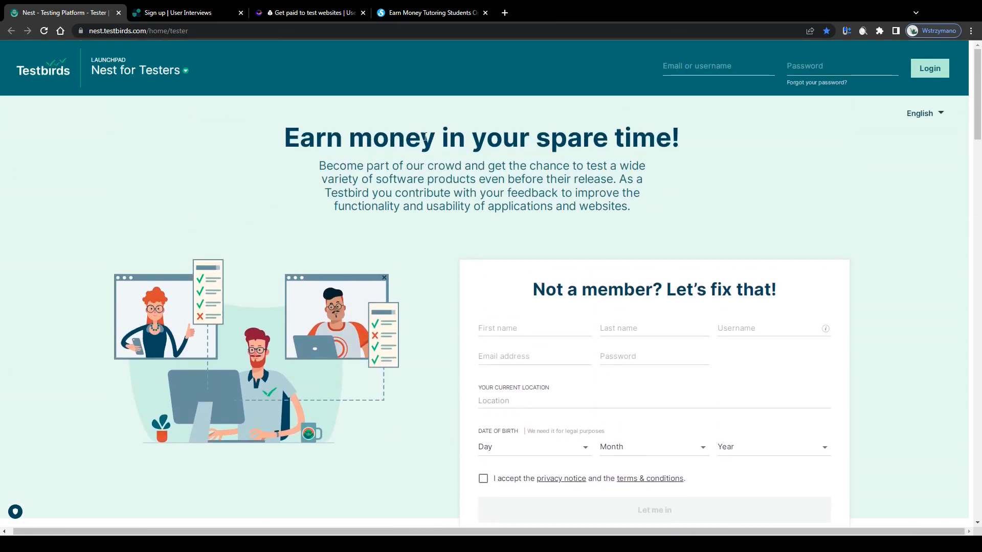
Zoom in and highlight Testbirds Nest's intro about earning by testing software.
key(ctrl+plus)
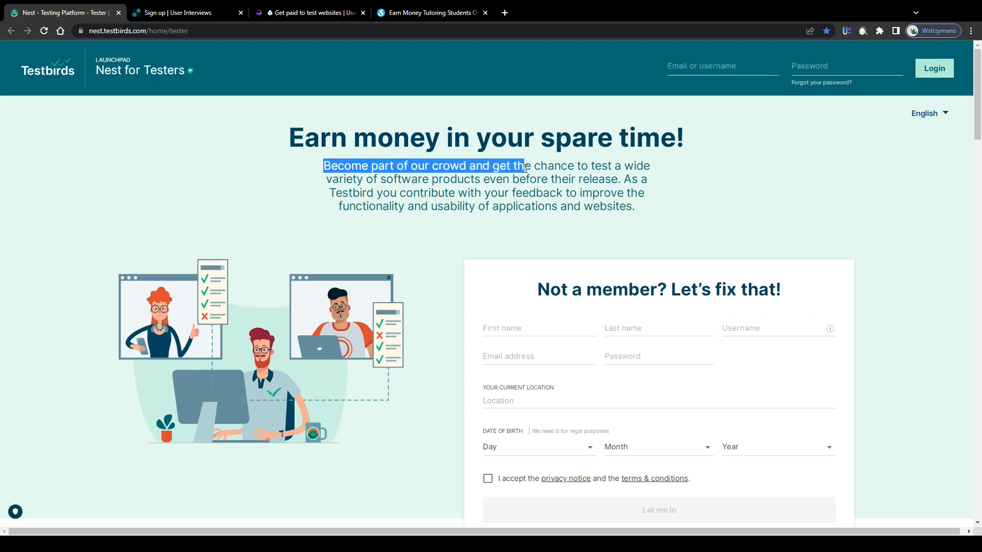
drag(524, 165, 497, 179)
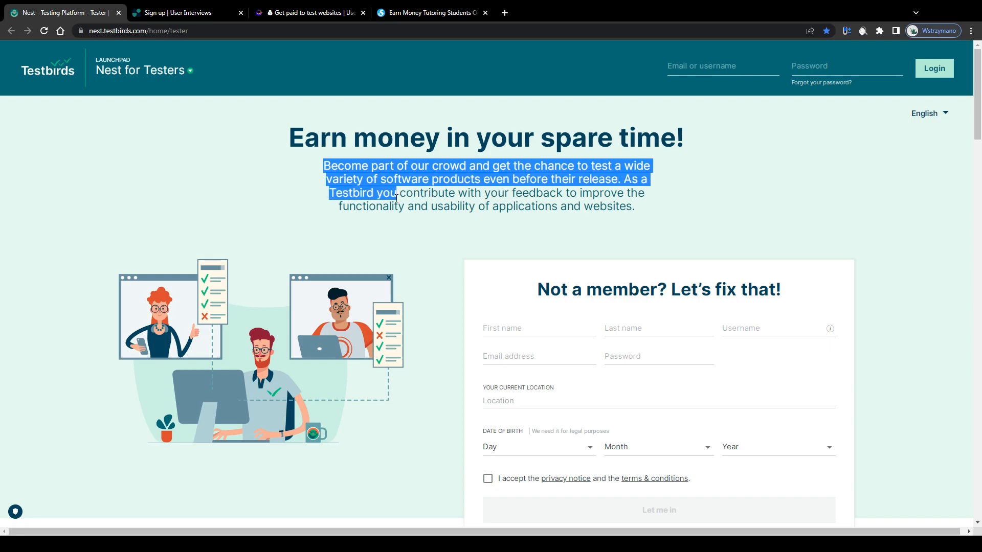
drag(396, 193, 425, 208)
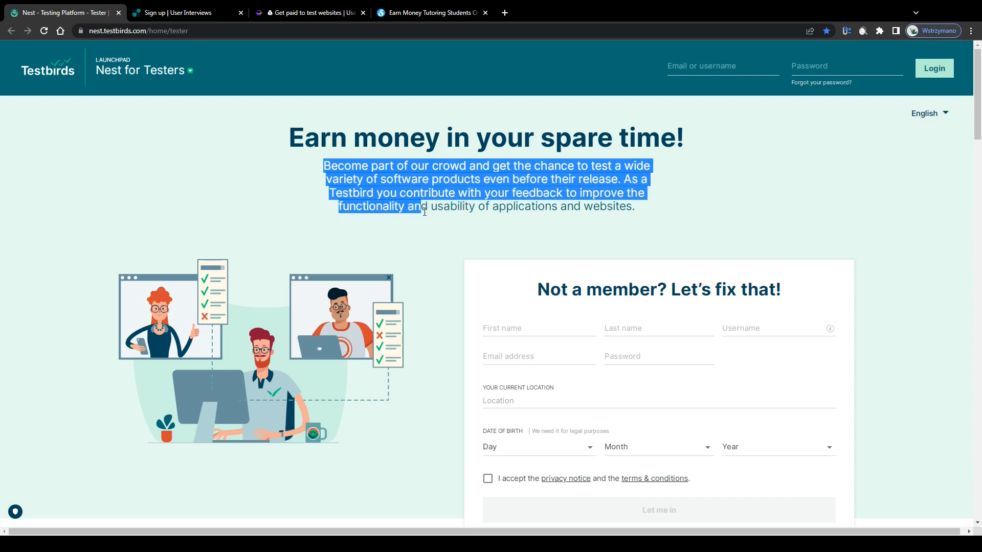
drag(425, 207, 624, 193)
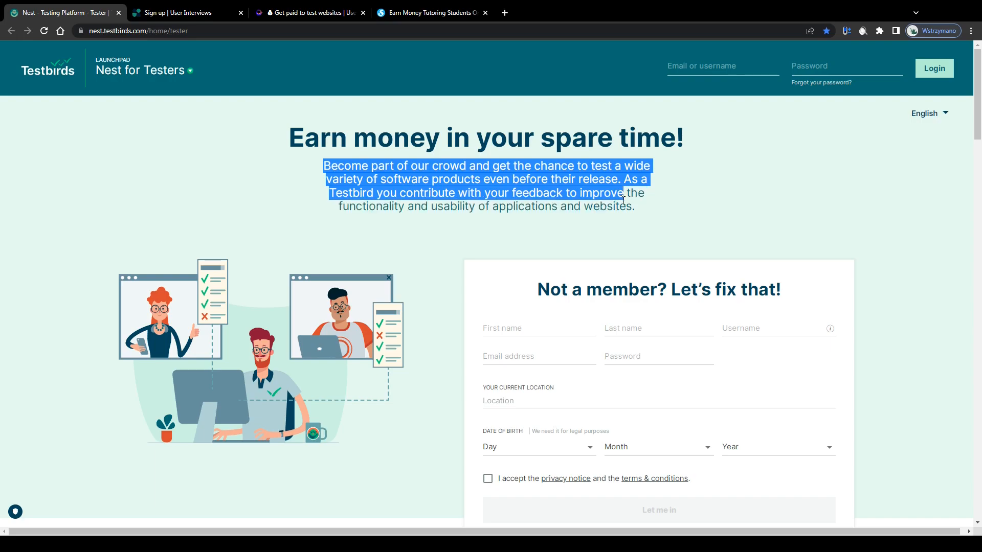
click(243, 131)
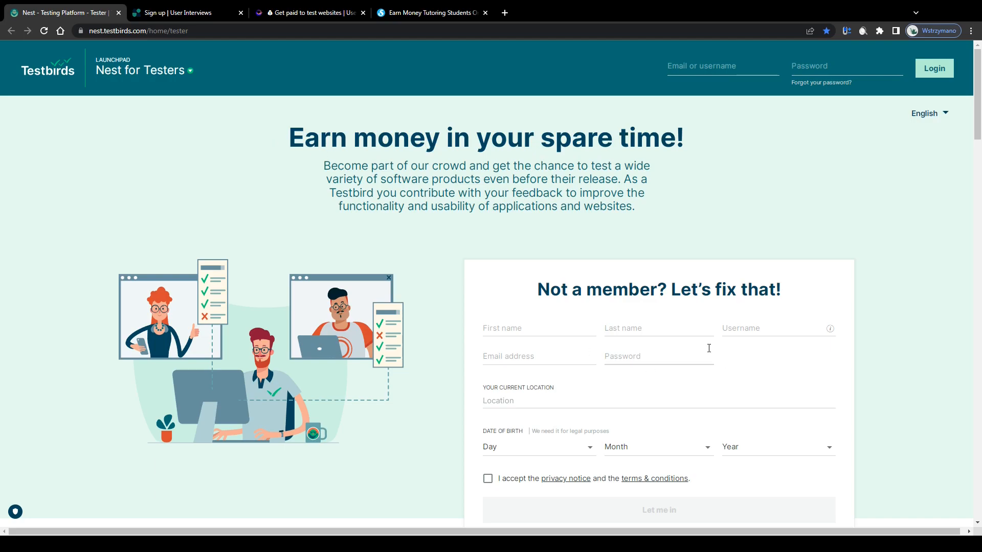
Scroll the Nest page, view User Interviews' sign-up page, then go to UserPeek.
scroll(down, 3)
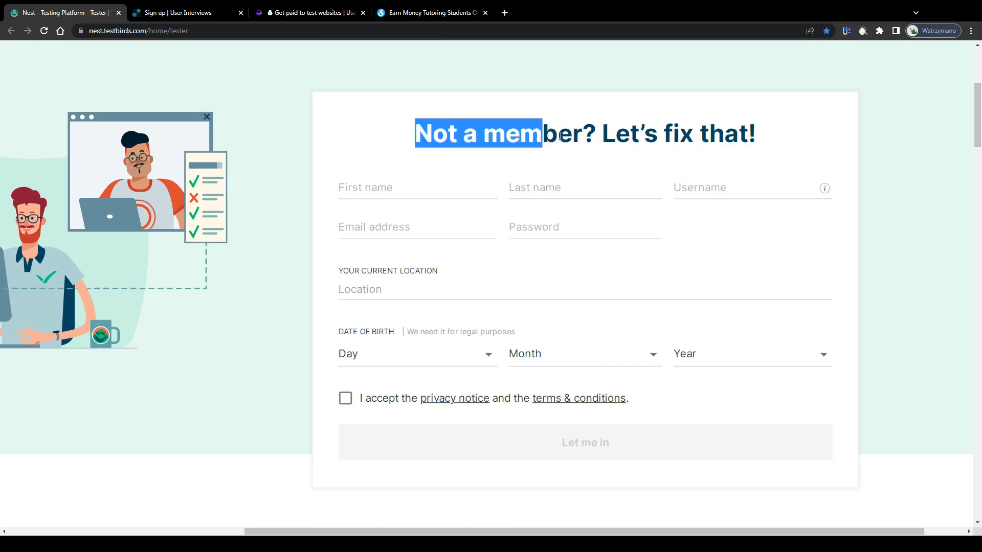
click(182, 13)
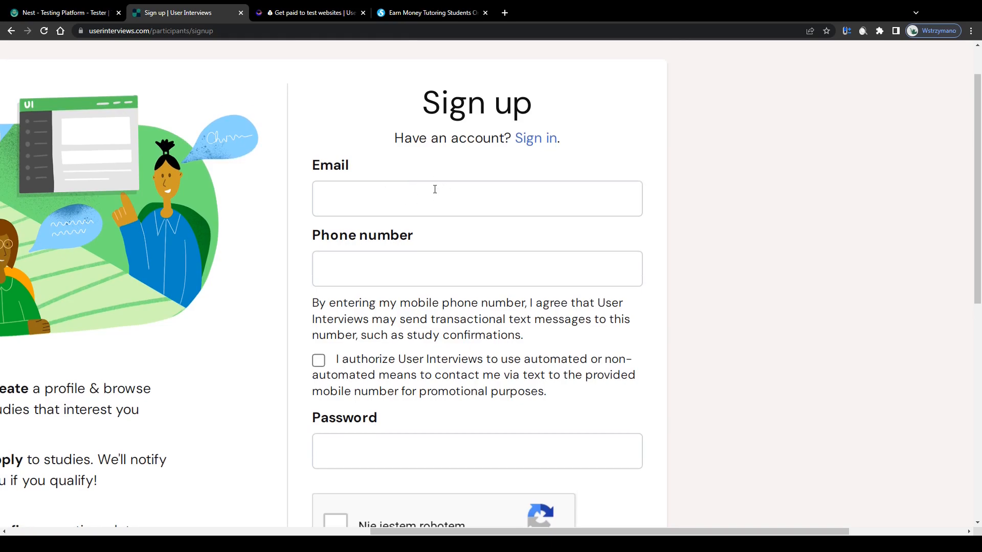
click(308, 12)
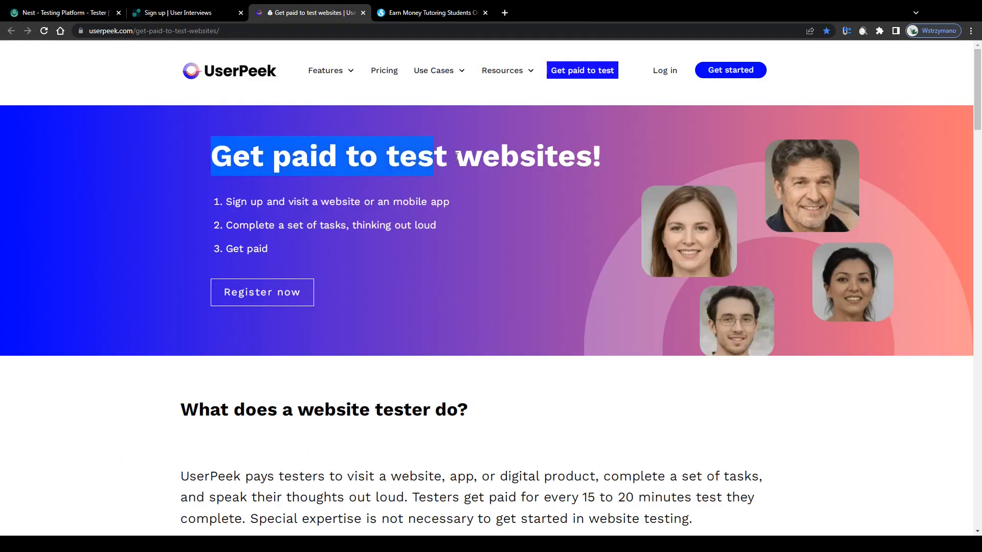
Select UserPeek's tester requirements like spoken English, note US$10 per test, return to Nest.
scroll(down, 3)
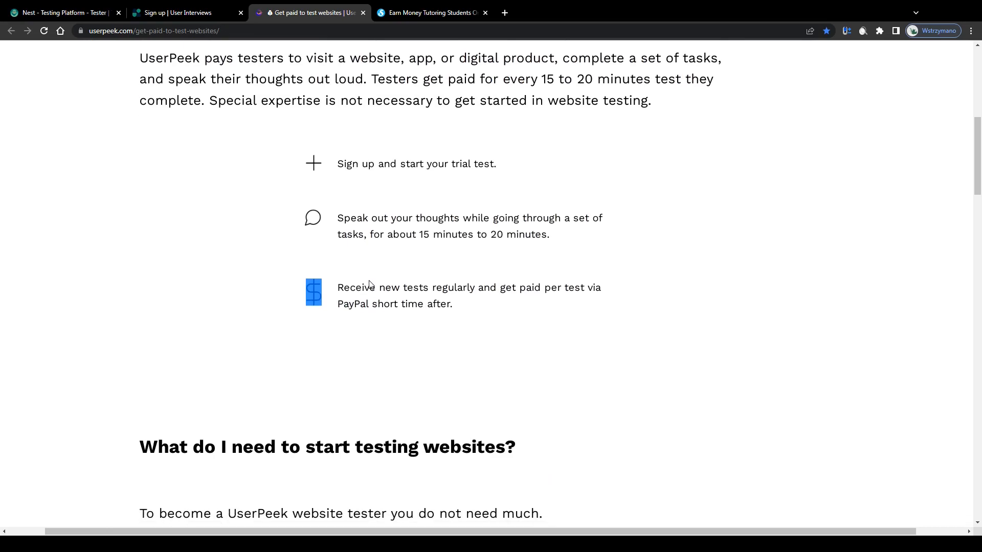
scroll(down, 3)
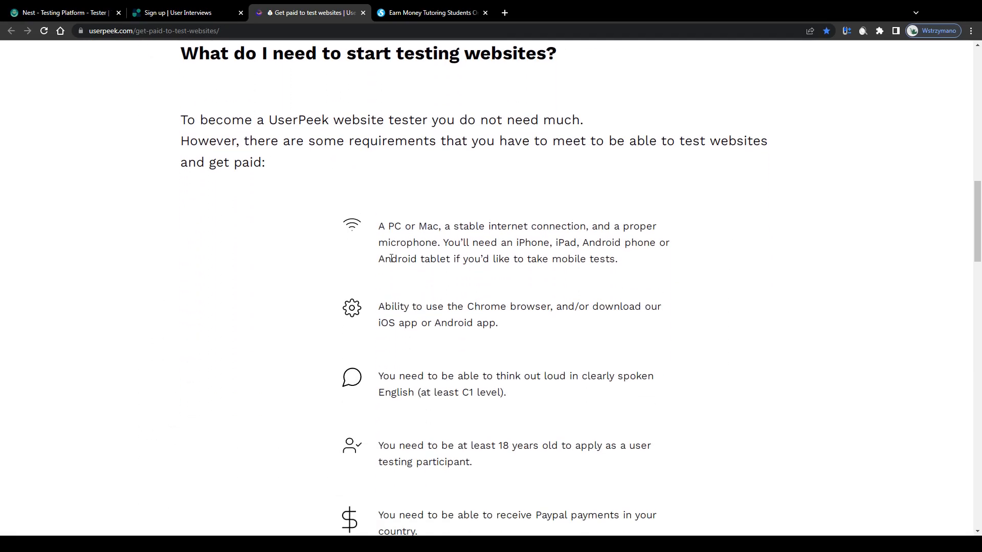
drag(378, 242, 512, 375)
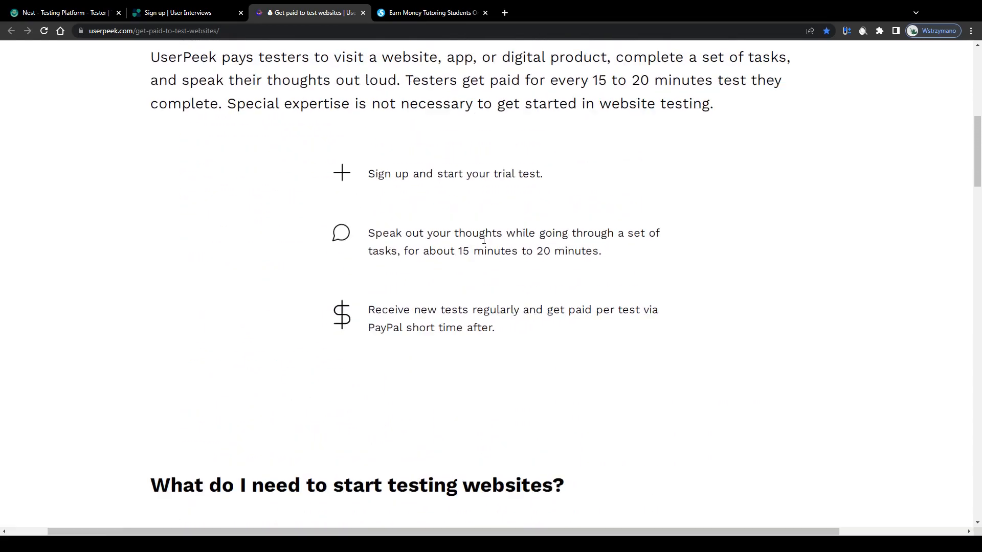
double_click(311, 230)
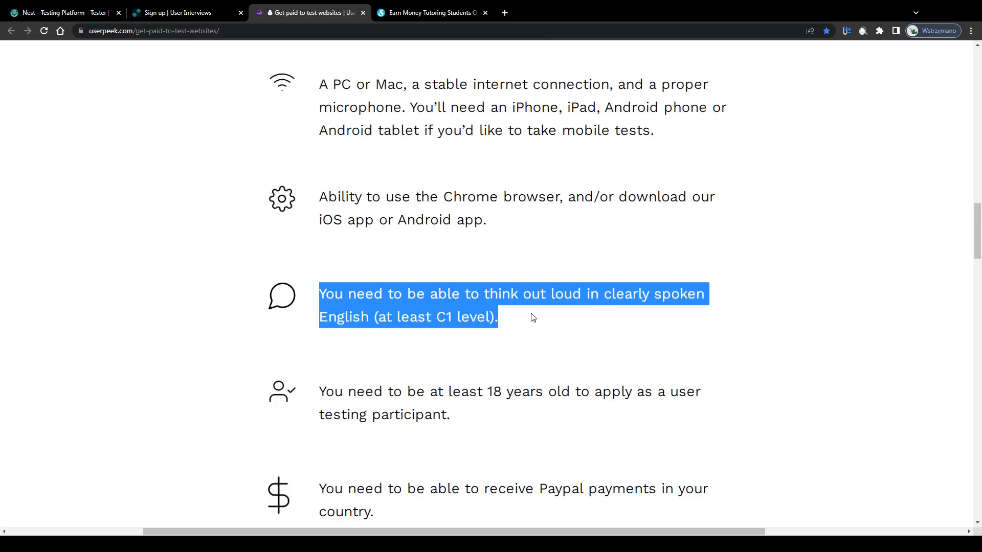
scroll(down, 3)
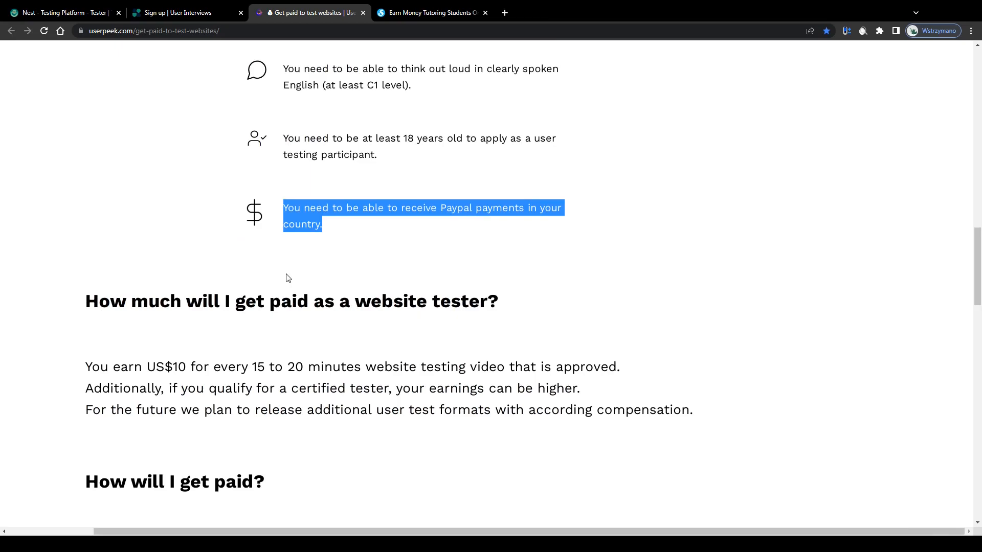
scroll(down, 3)
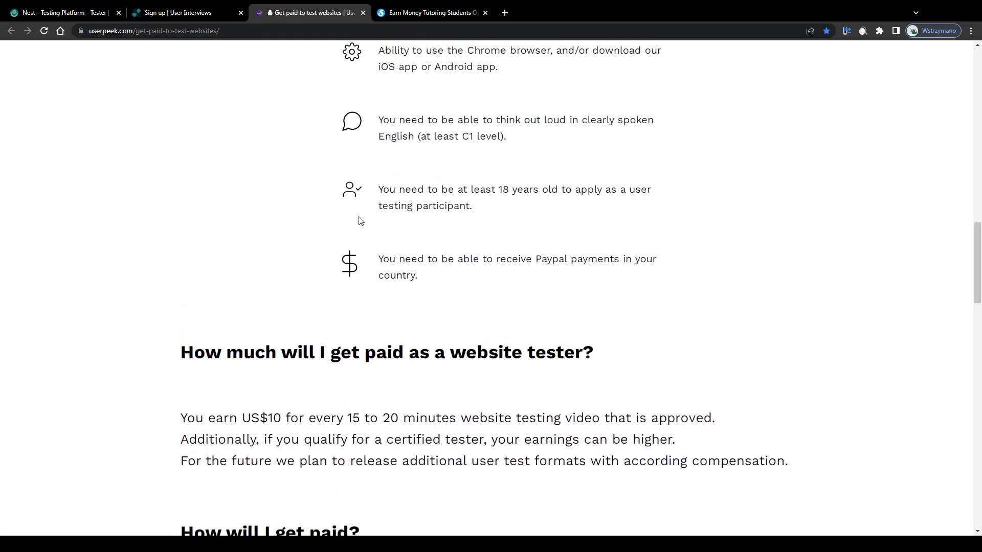
click(63, 12)
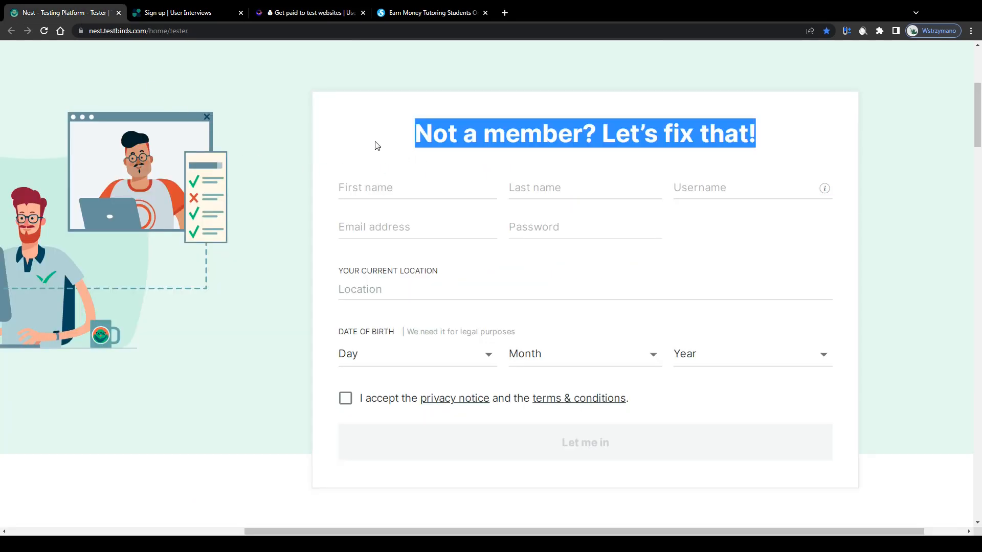
Highlight Testbirds Nest's fair-payment example of about 20 Euros per usability test.
scroll(down, 3)
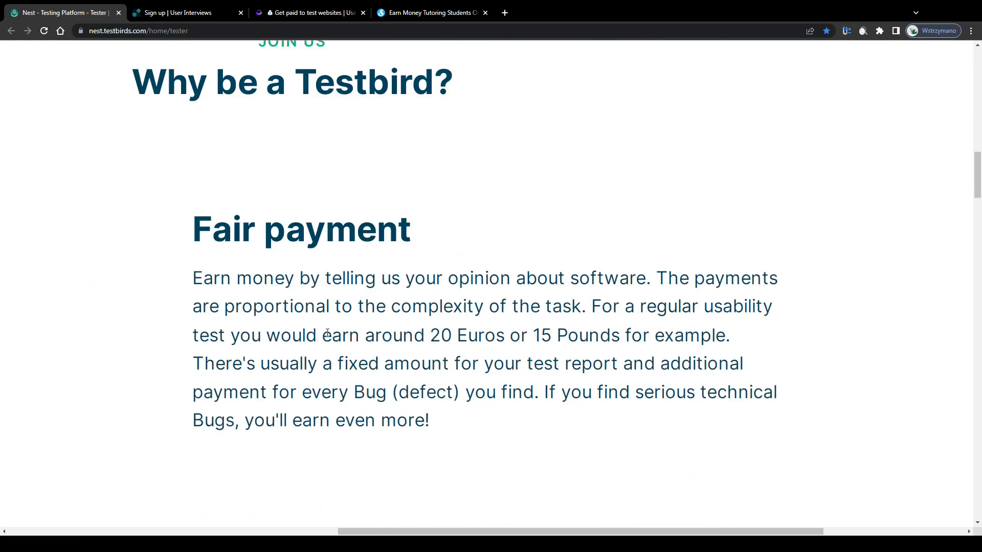
drag(321, 335, 728, 334)
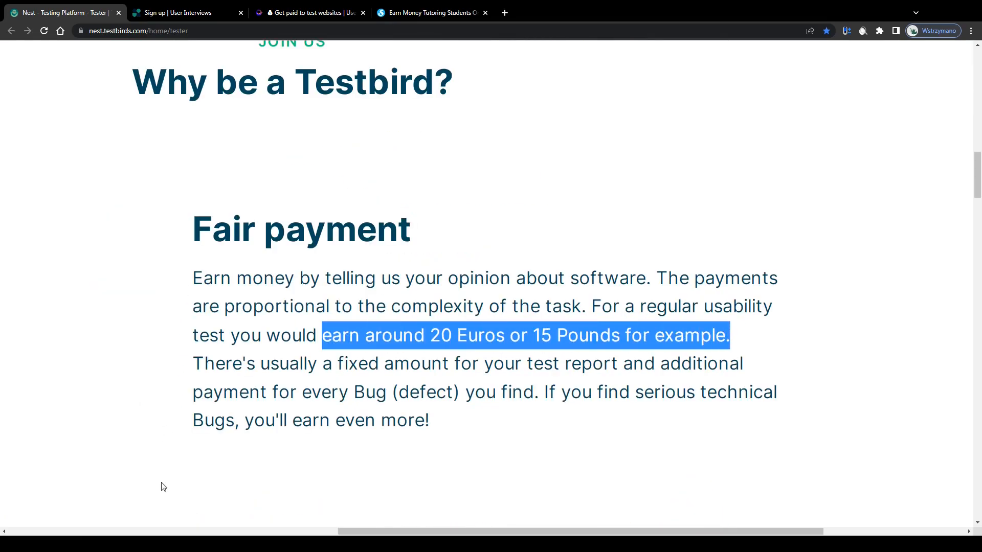
click(431, 12)
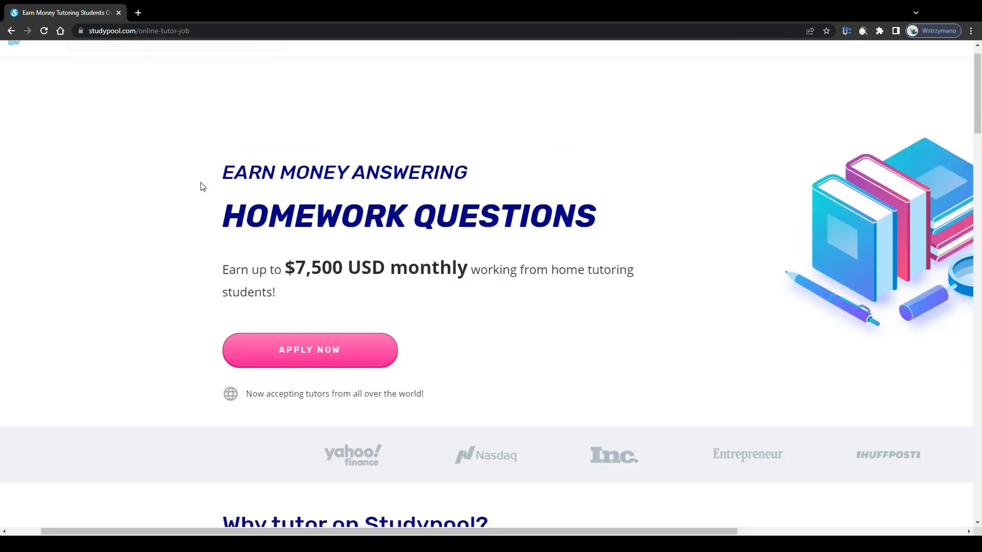
scroll(up, 3)
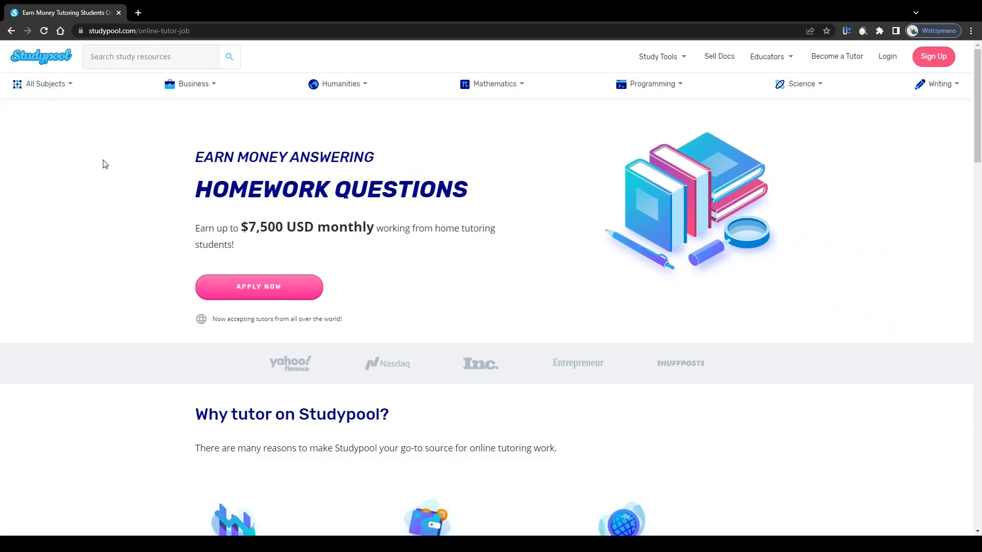
scroll(down, 3)
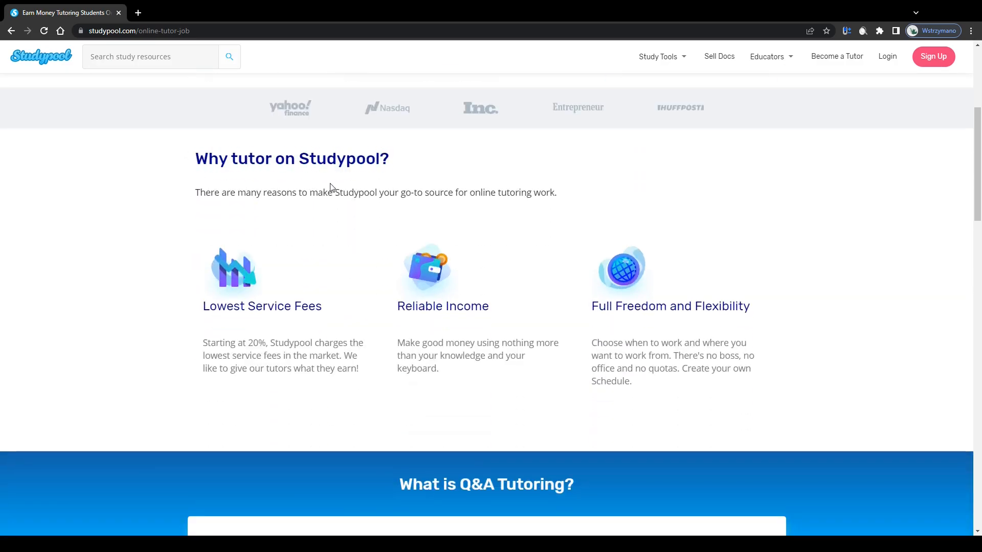
scroll(down, 3)
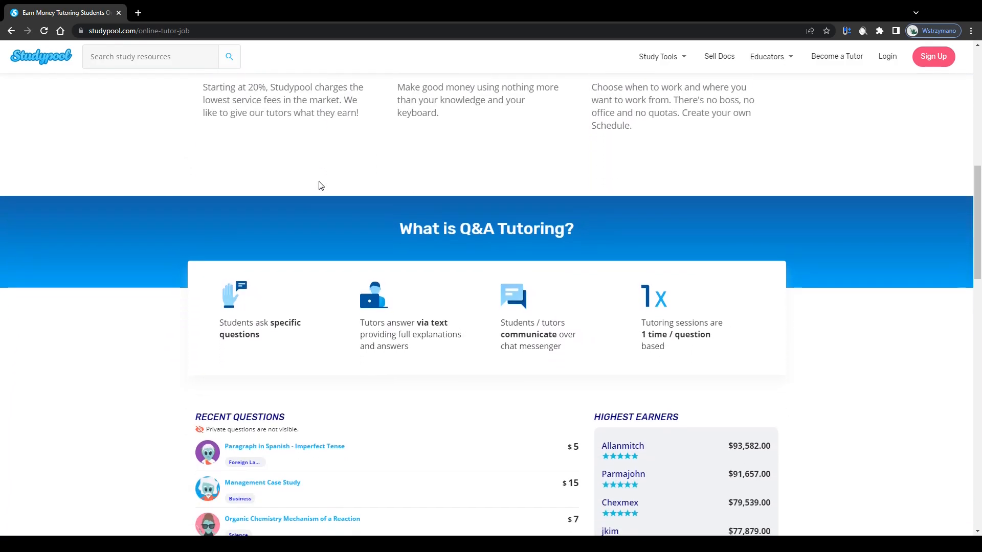
scroll(down, 3)
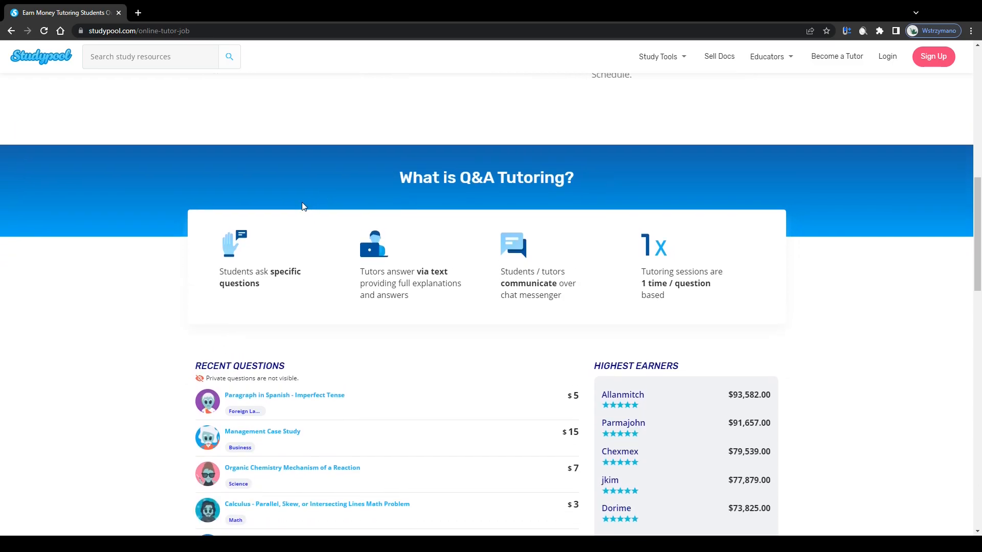
scroll(up, 3)
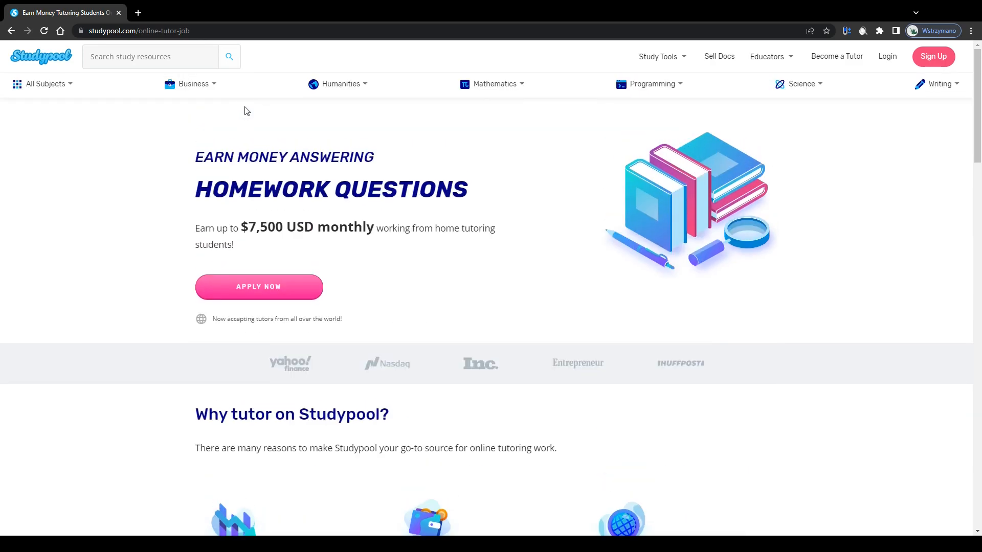
mouse_move(749, 83)
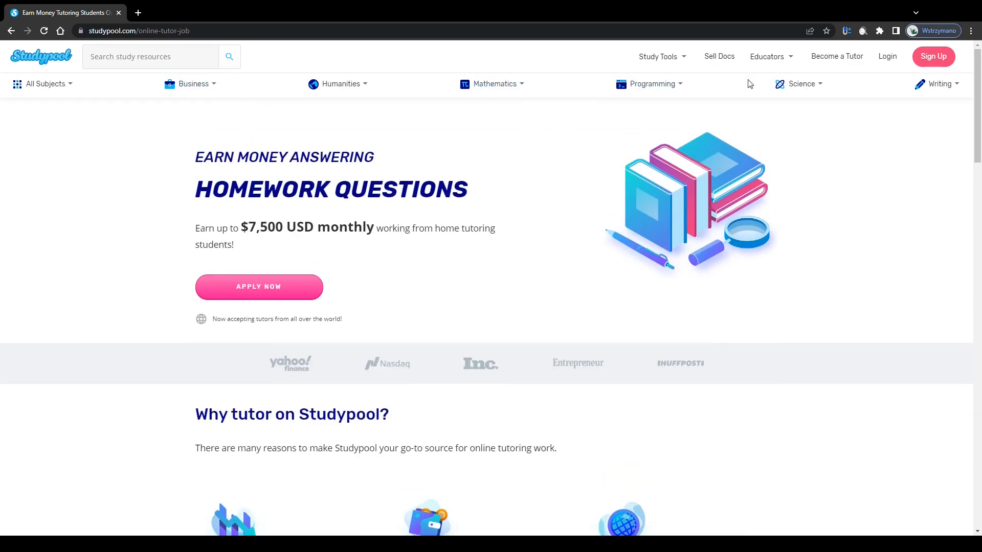
mouse_move(565, 106)
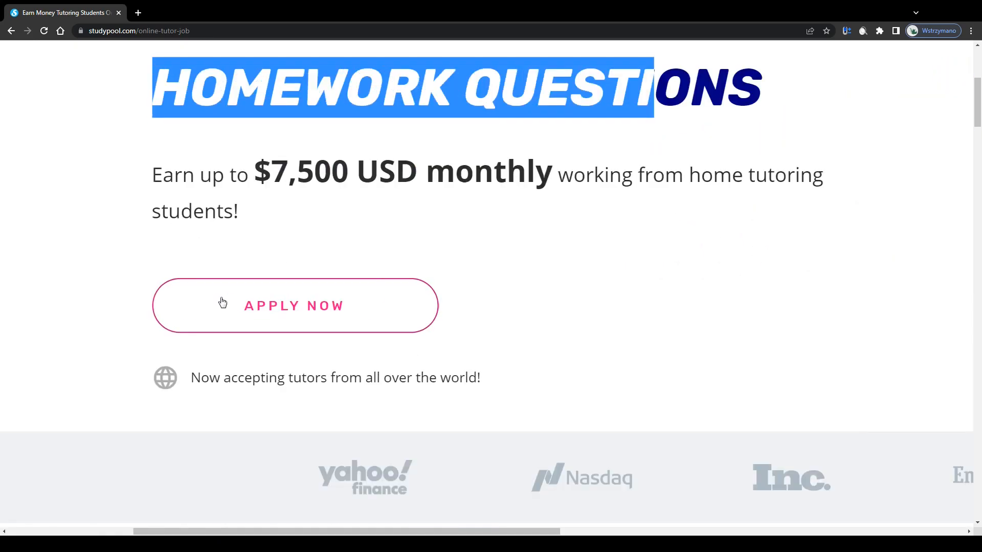
scroll(down, 3)
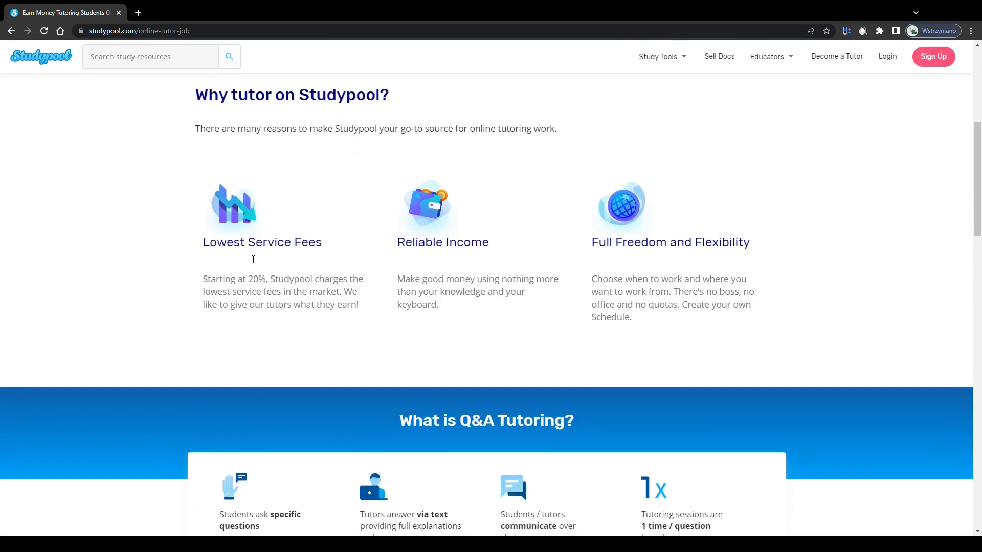
scroll(down, 3)
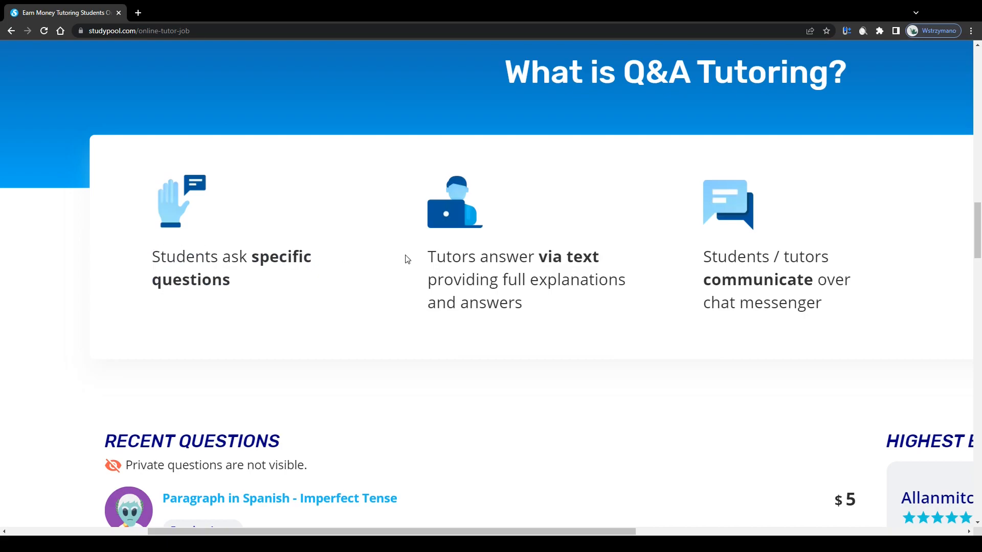
drag(428, 257, 520, 302)
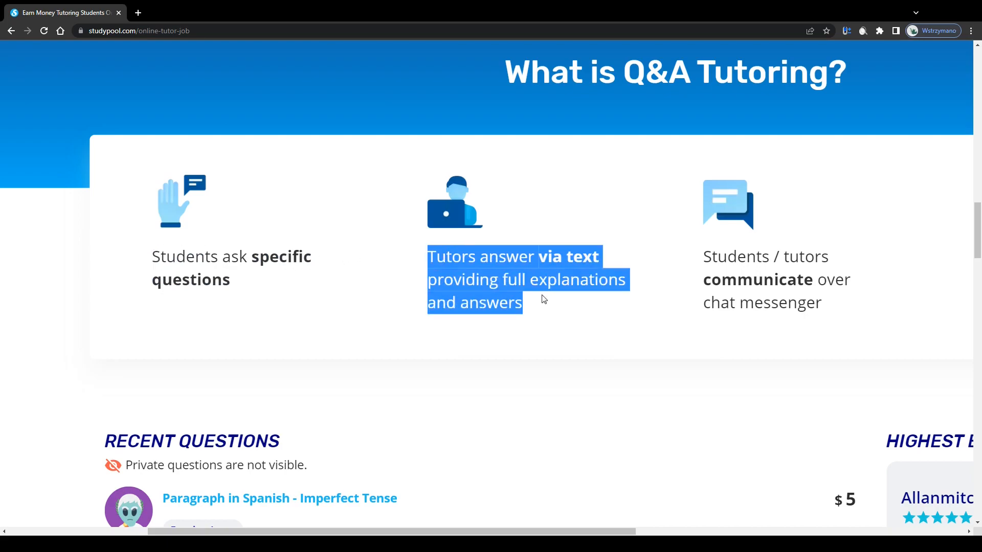
drag(526, 302, 820, 302)
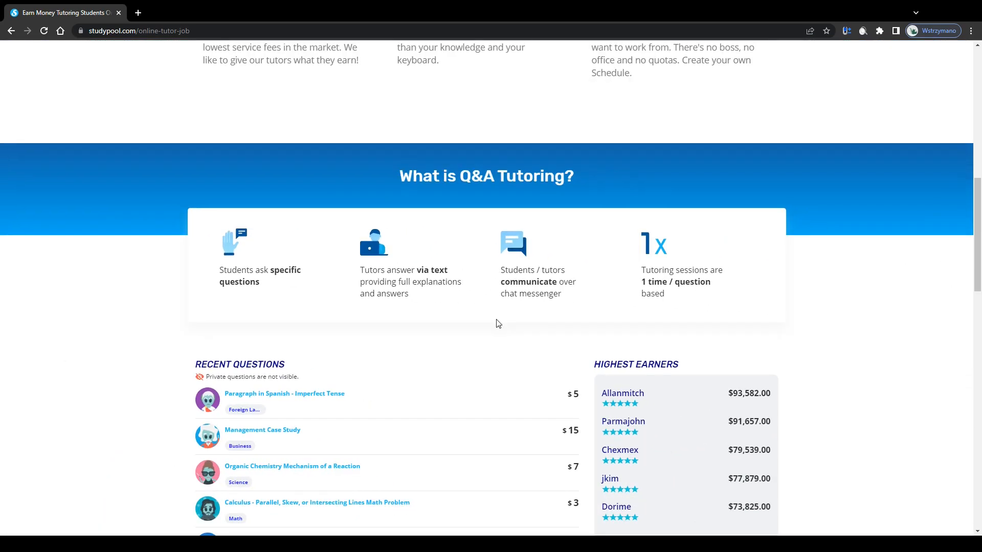
scroll(down, 3)
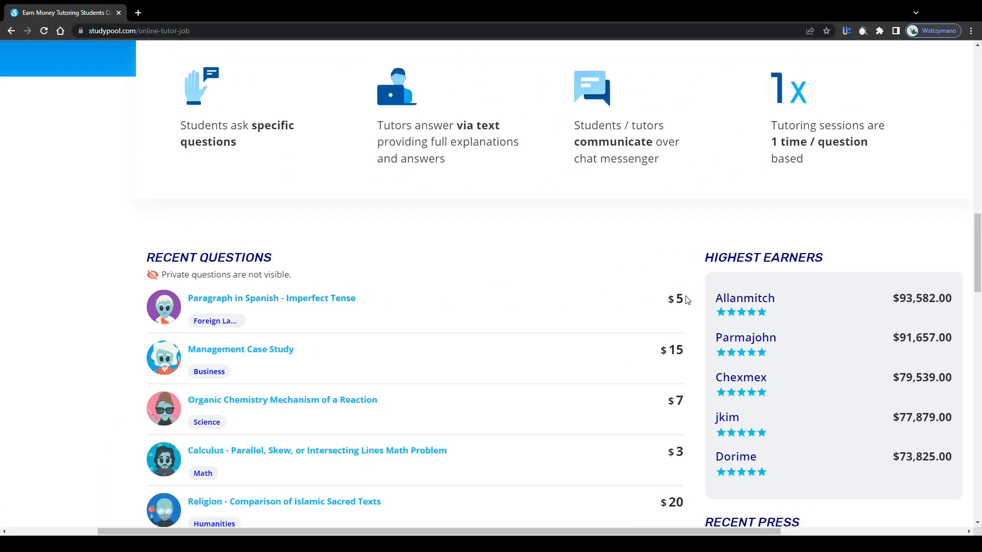
mouse_move(287, 312)
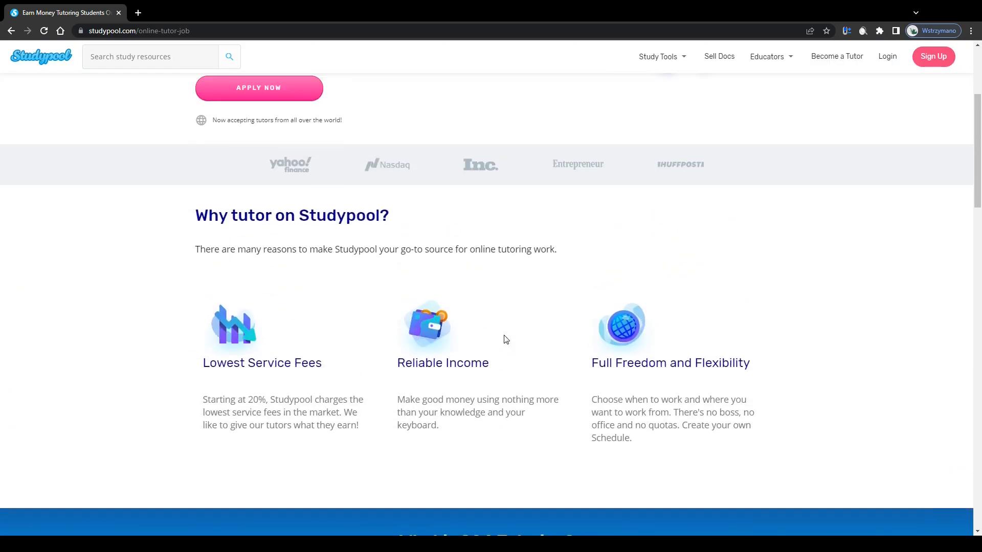
scroll(up, 3)
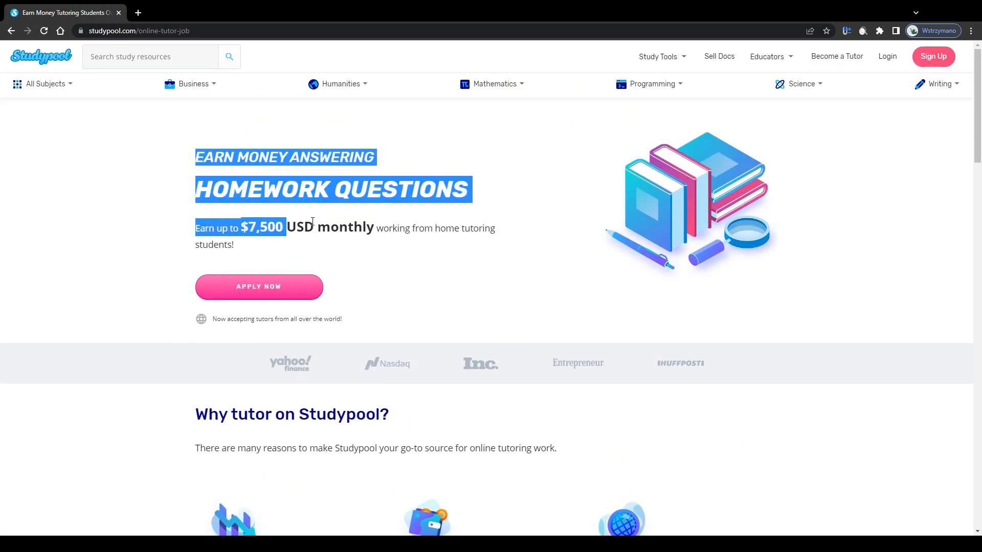